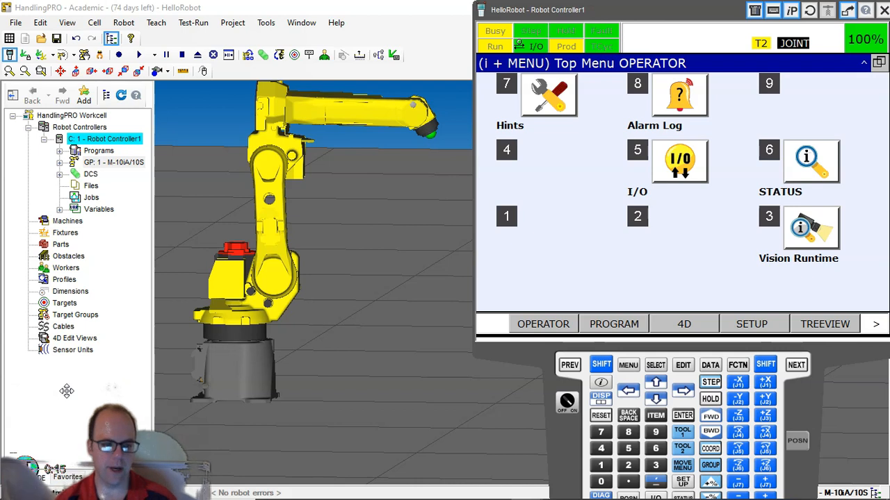
mouse_move(66, 22)
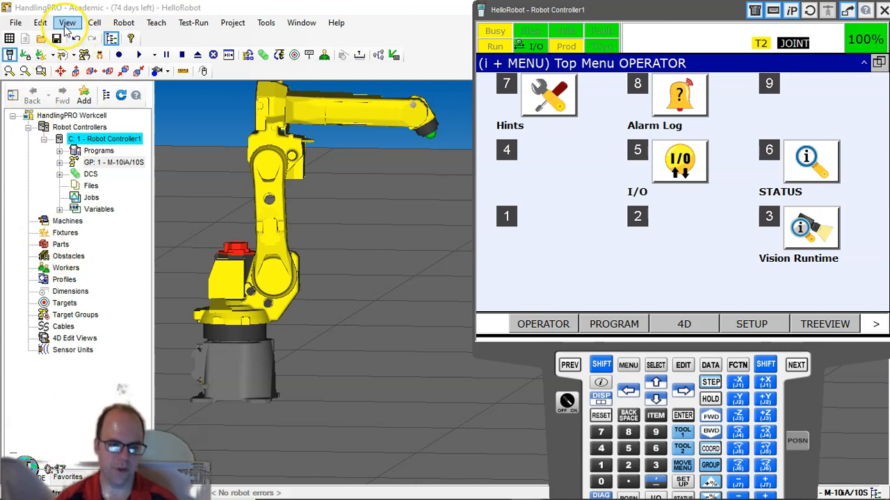
With the teach pendant closed, open the View menu to reach the Cell Browser
click(68, 22)
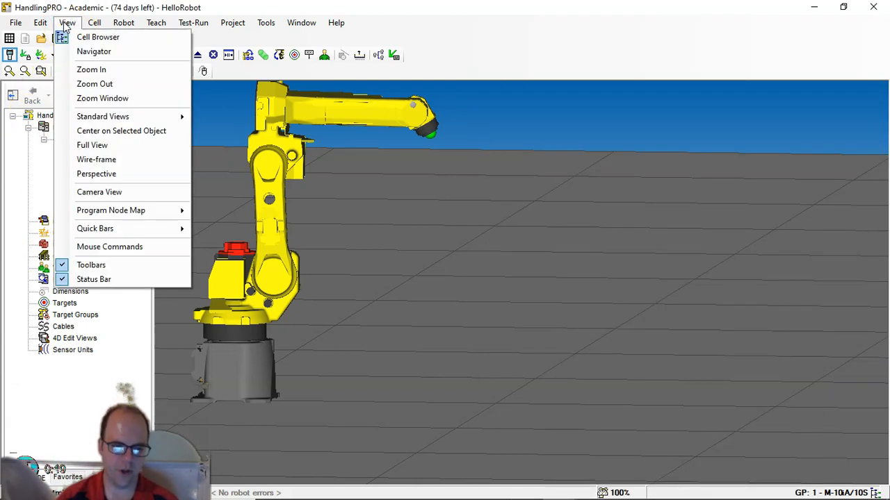
mouse_move(94, 84)
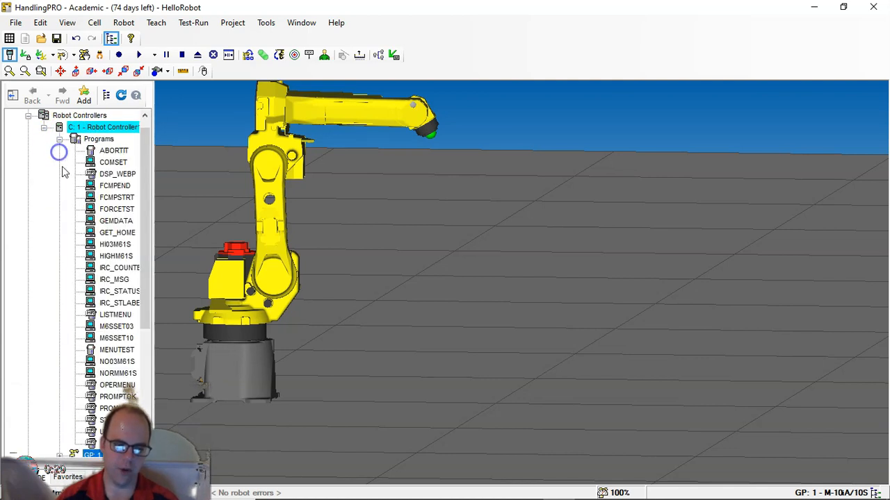
Expand and collapse Robot Controller1's GP: 1, DCS and Variables branches in the Cell Browser
scroll(down, 3)
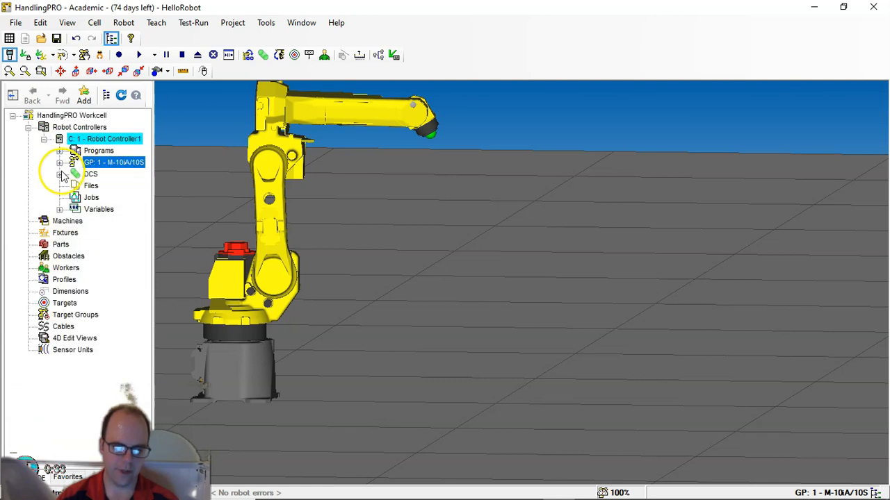
click(60, 162)
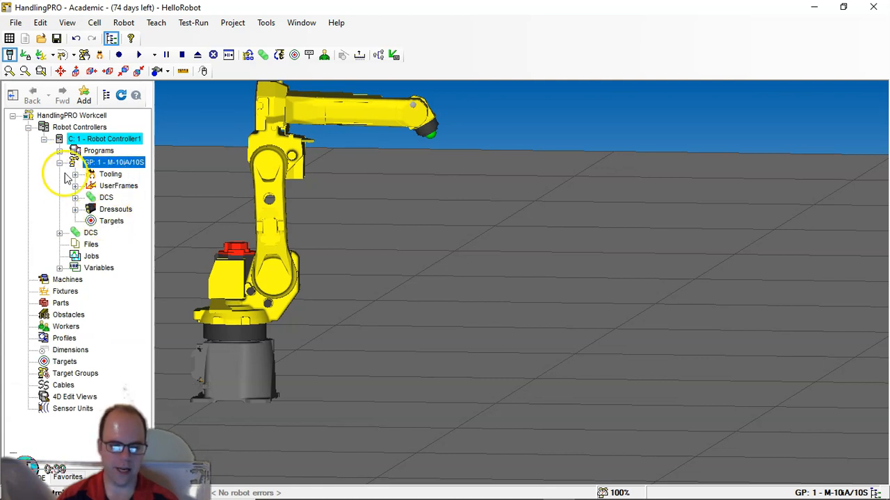
click(59, 162)
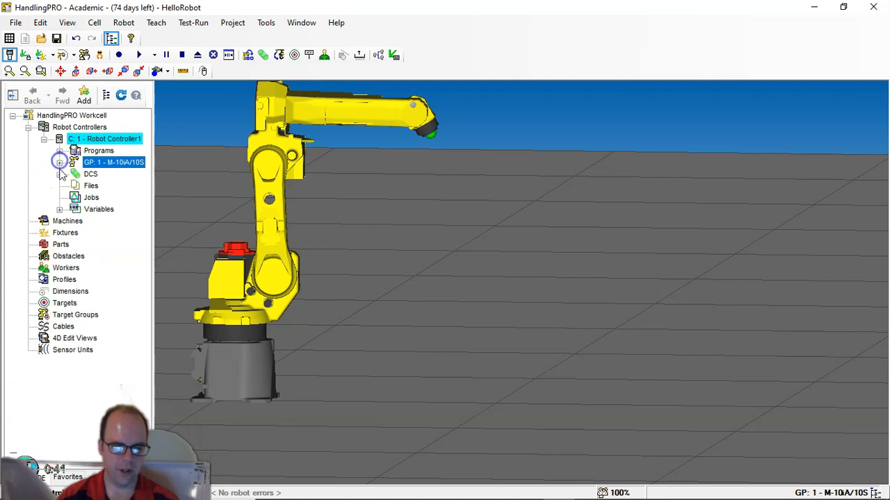
click(60, 173)
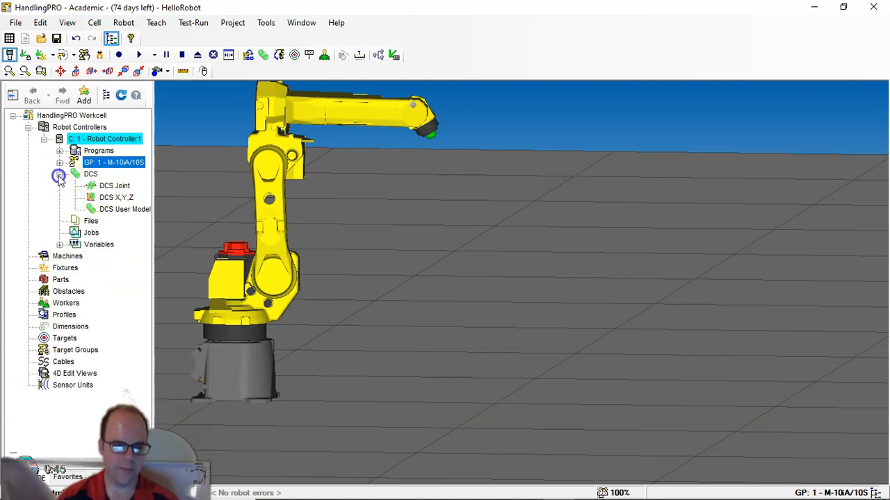
click(60, 174)
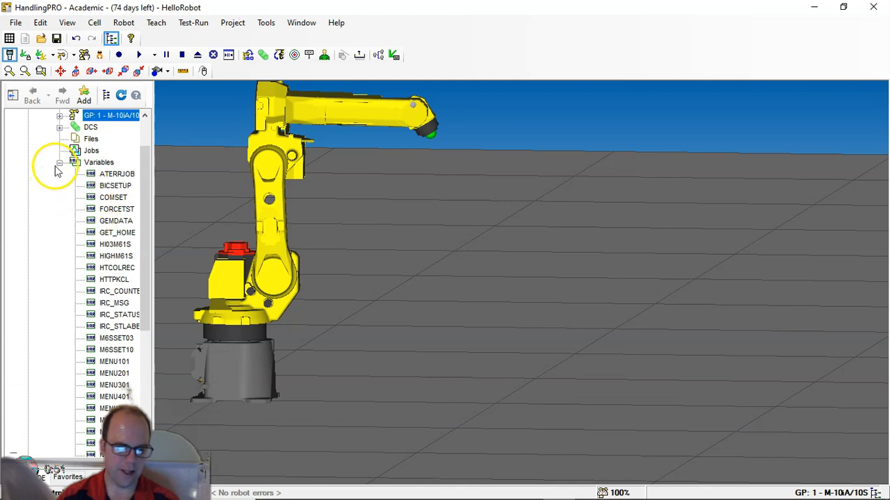
click(60, 162)
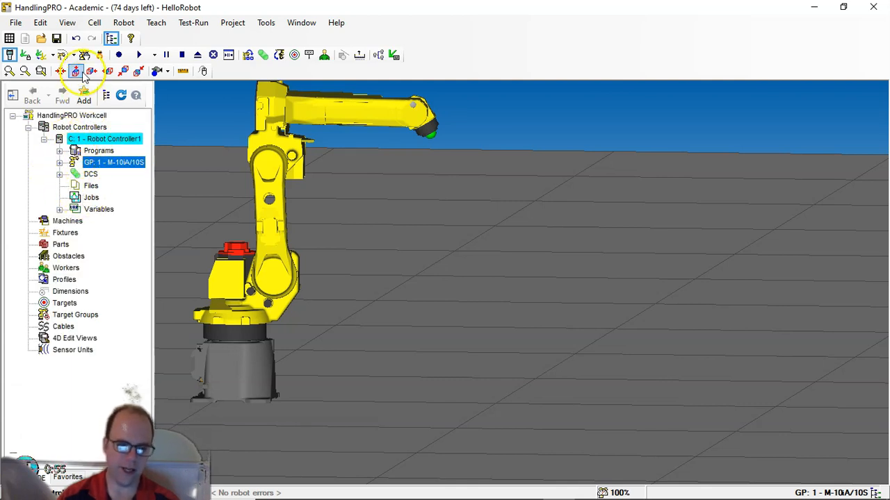
click(67, 22)
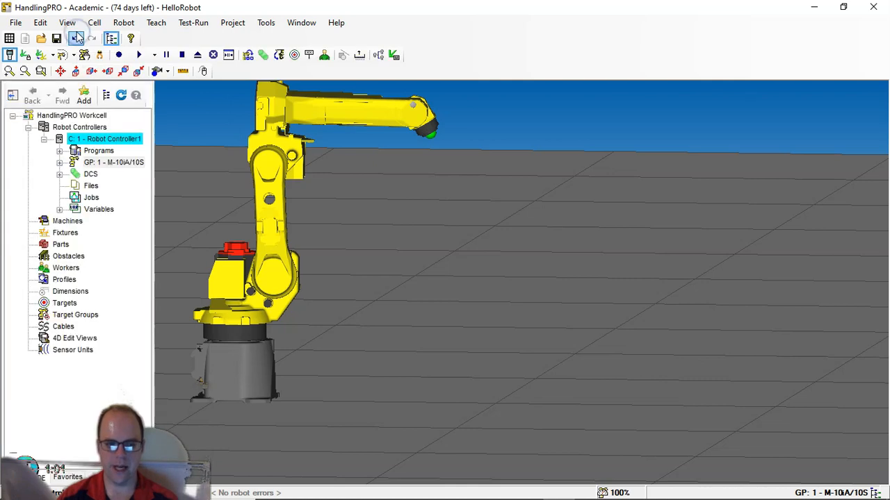
click(95, 22)
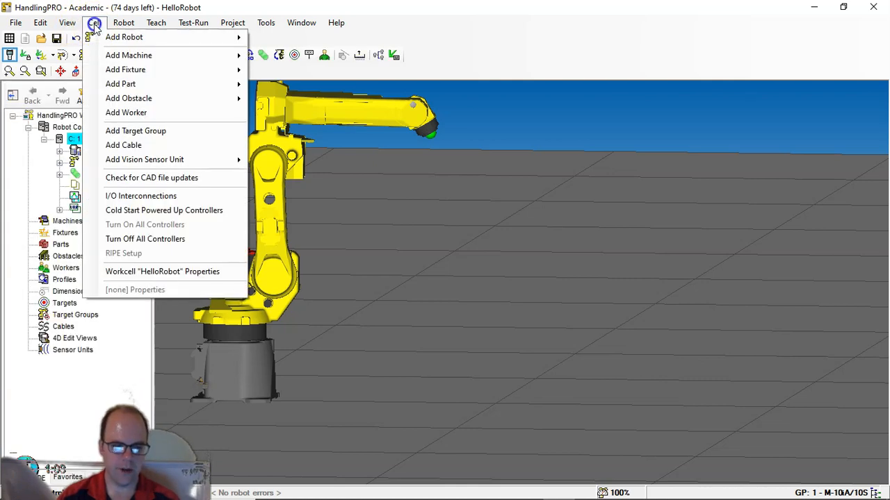
mouse_move(132, 37)
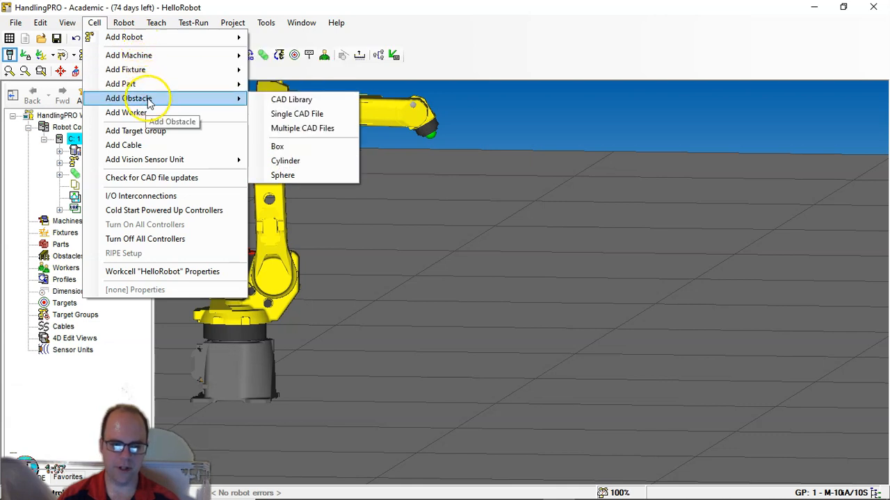
mouse_move(159, 83)
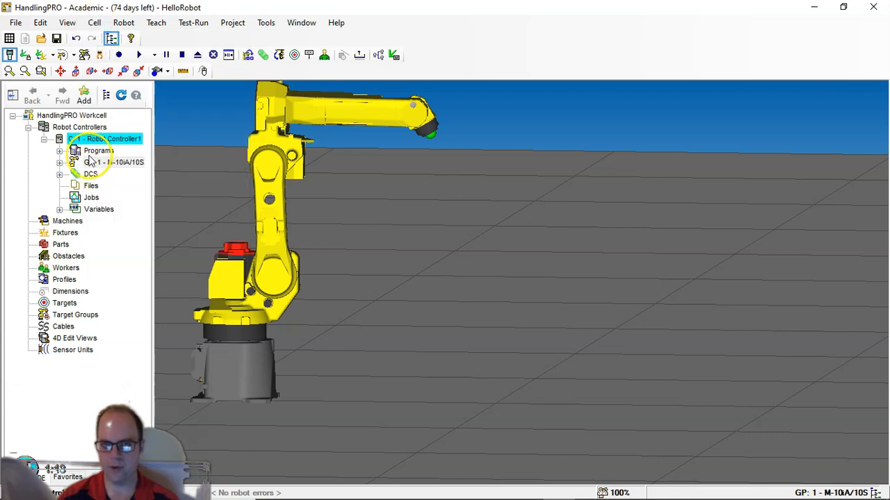
click(123, 22)
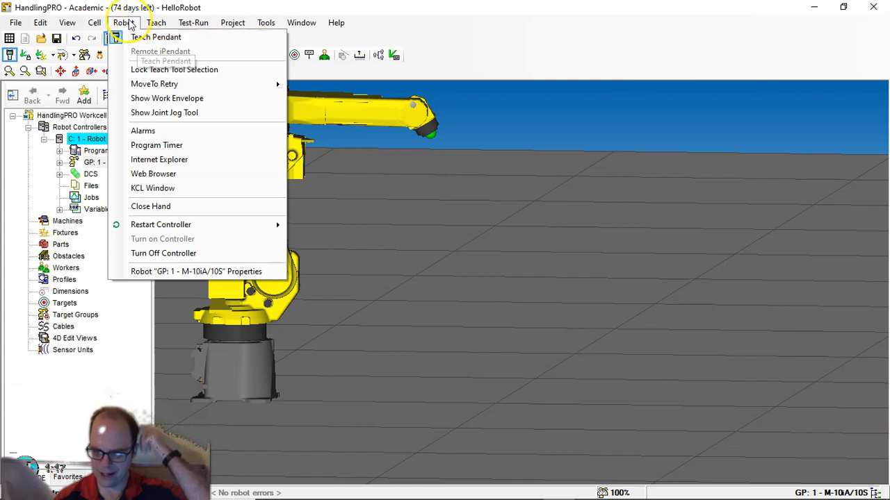
Dismiss the Robot menu, review the quick-bar tooltips, then bring the Robot menu back
click(124, 22)
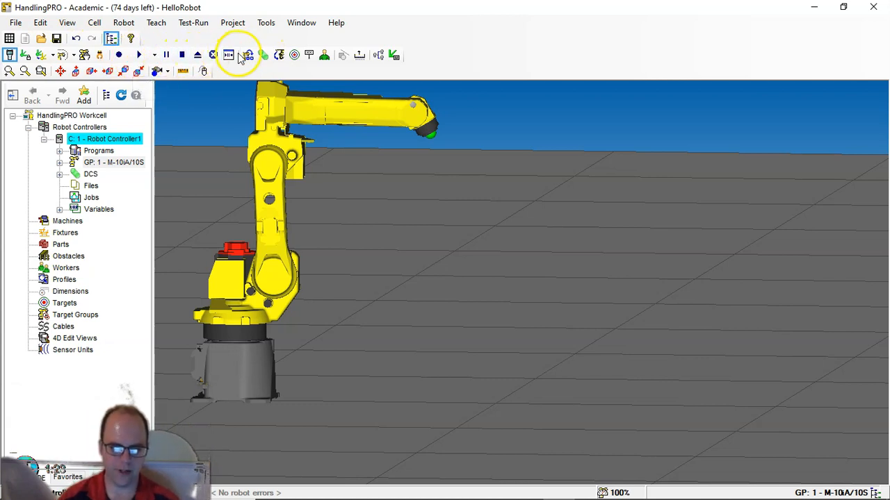
mouse_move(247, 55)
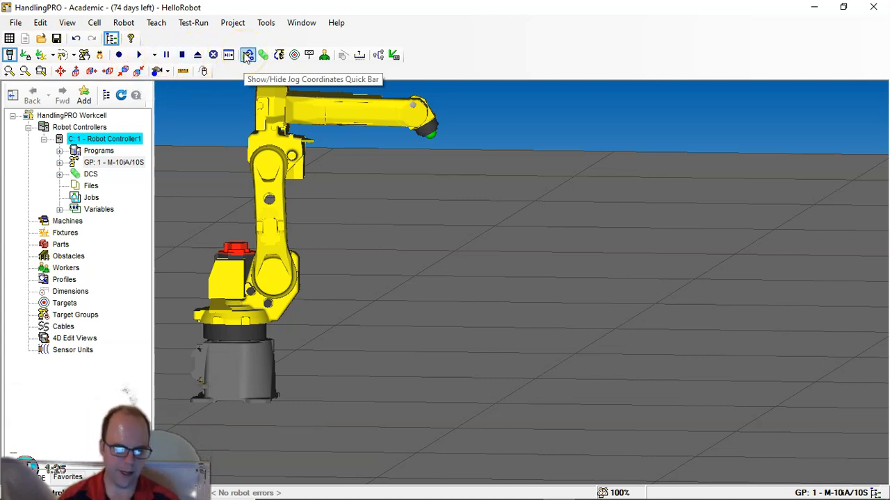
mouse_move(279, 55)
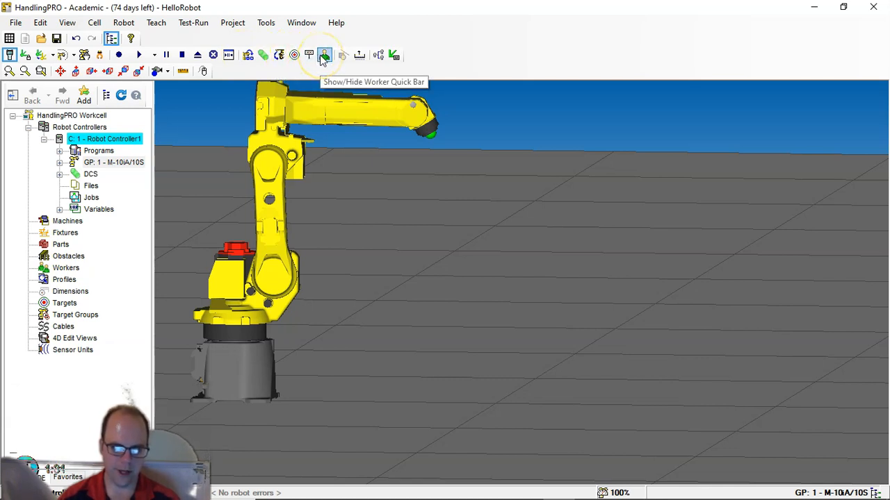
click(124, 22)
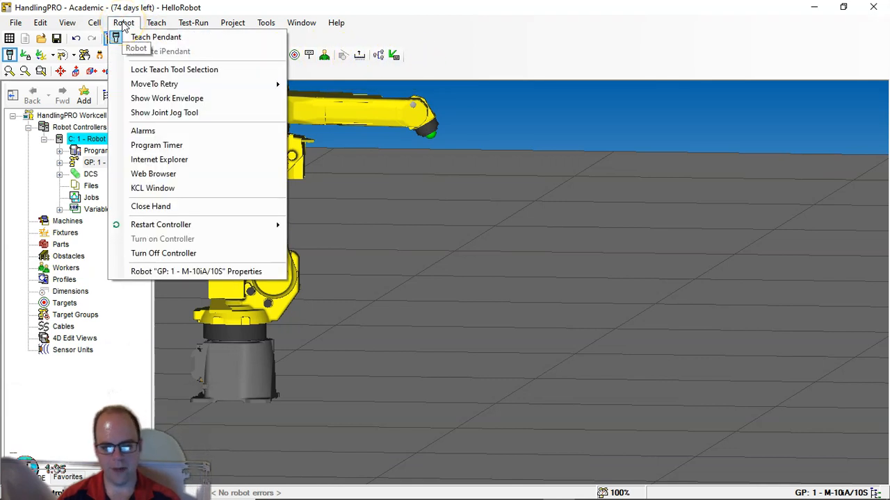
mouse_move(160, 224)
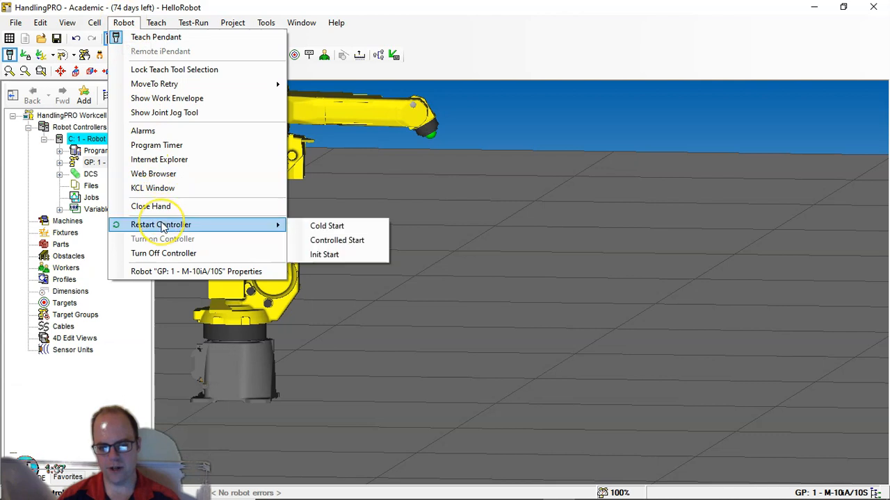
mouse_move(325, 226)
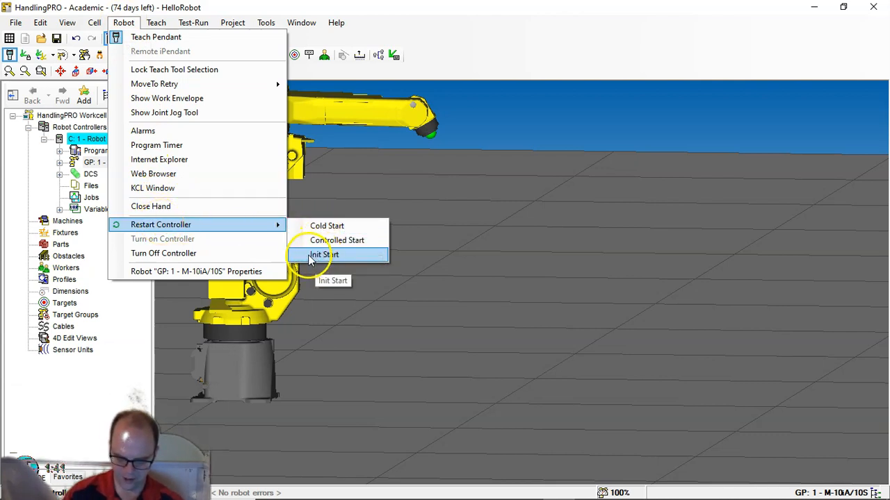
mouse_move(230, 224)
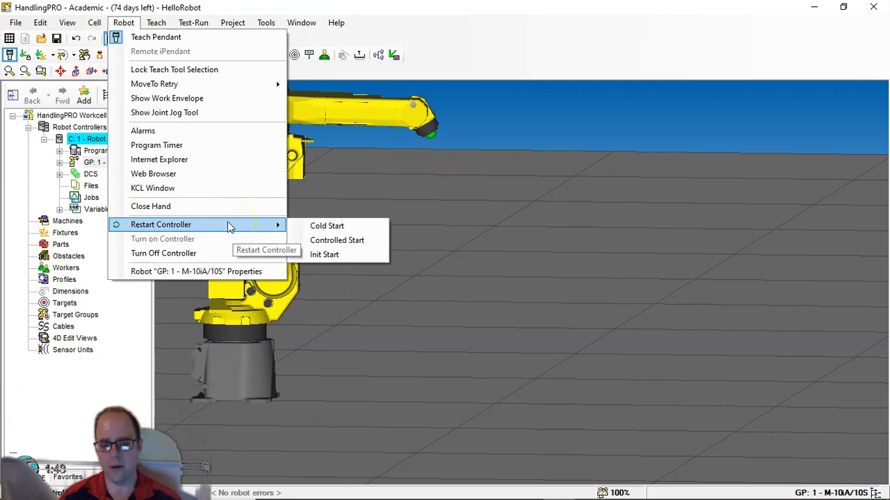
mouse_move(238, 226)
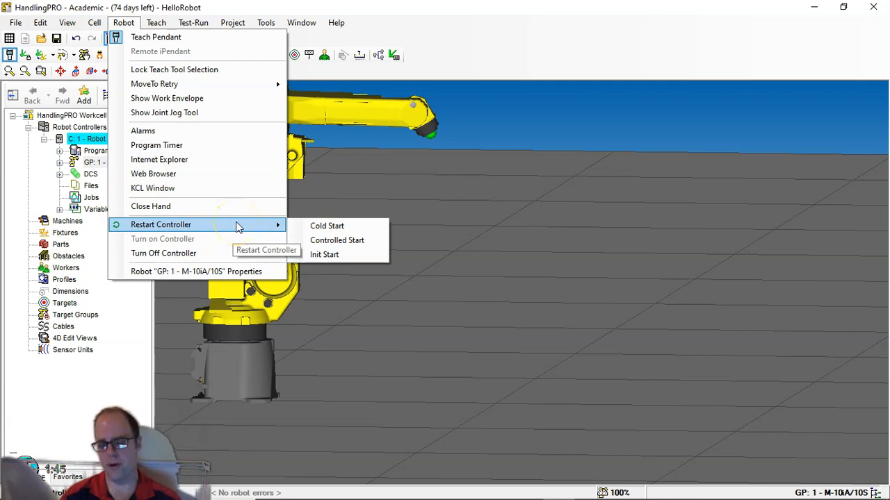
mouse_move(238, 225)
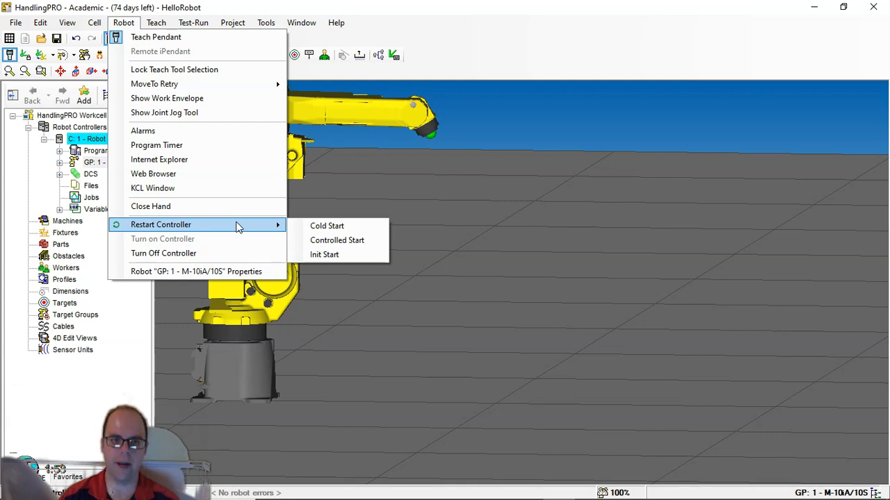
mouse_move(167, 98)
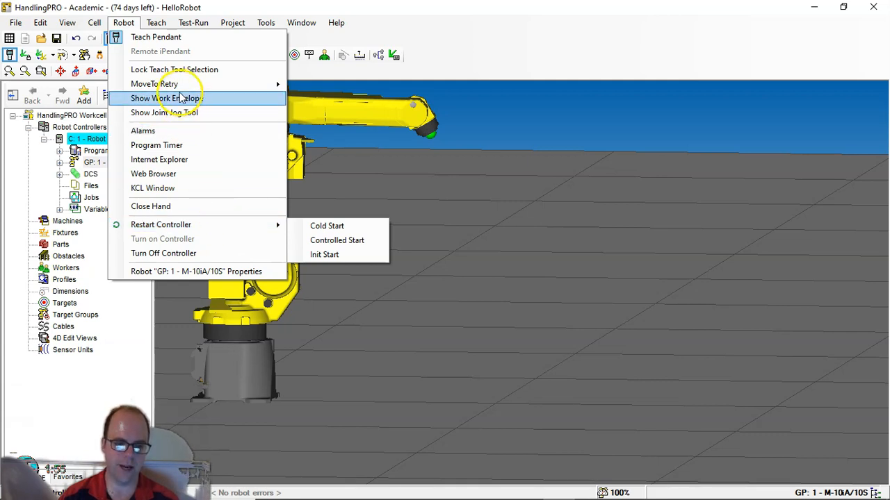
mouse_move(166, 98)
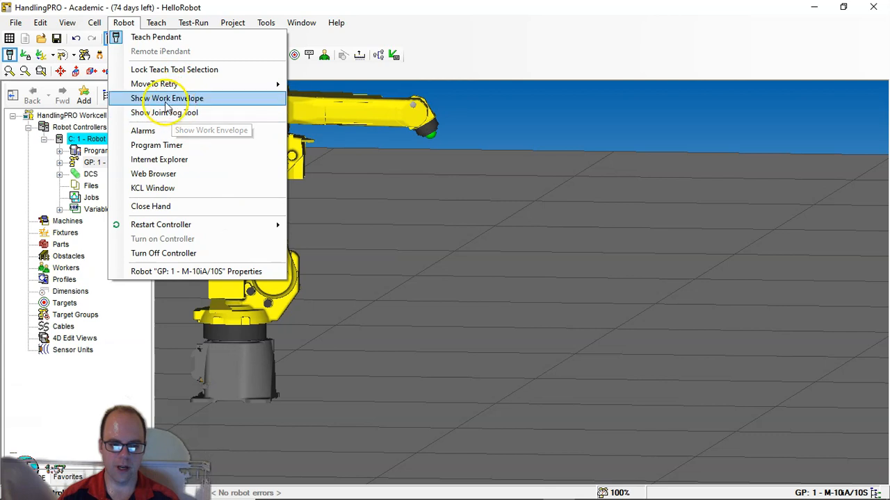
mouse_move(165, 112)
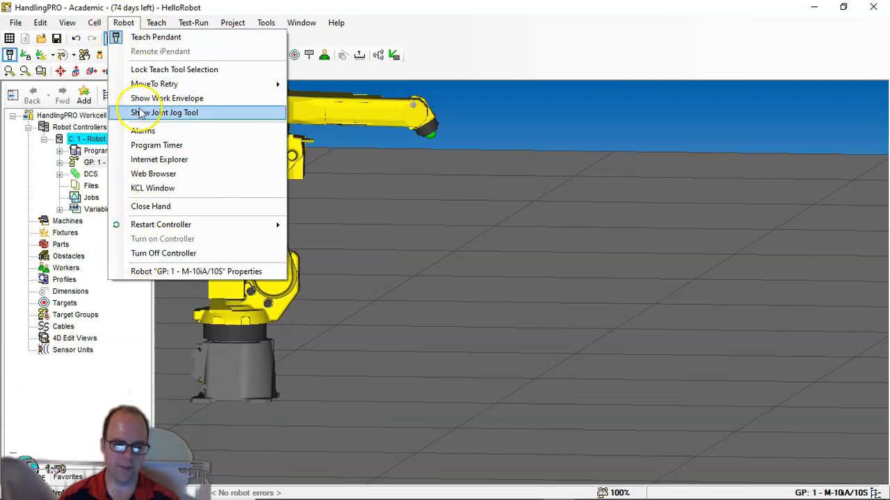
Browse the Teach, Test-Run, Project and Window menus in turn, finishing on Tools
click(156, 22)
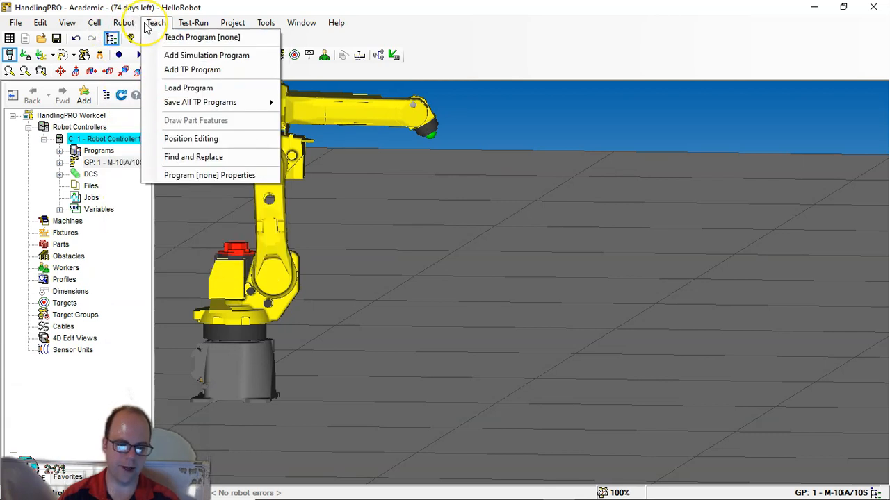
mouse_move(192, 70)
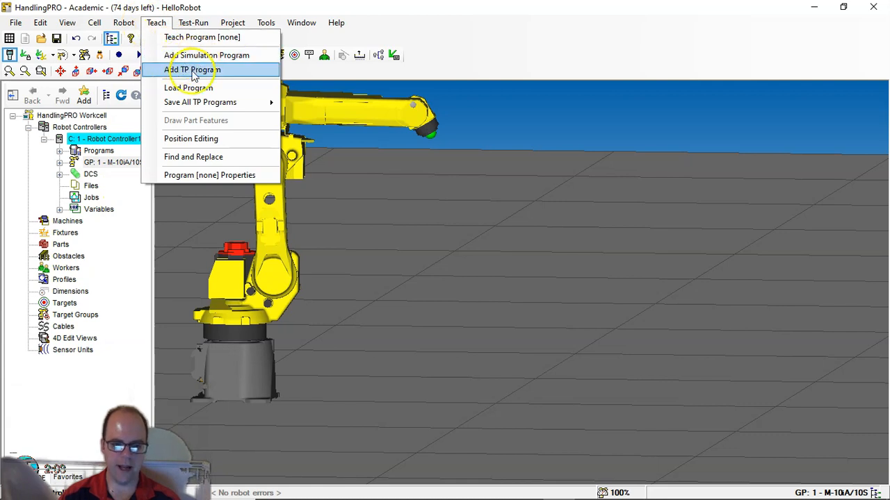
mouse_move(207, 55)
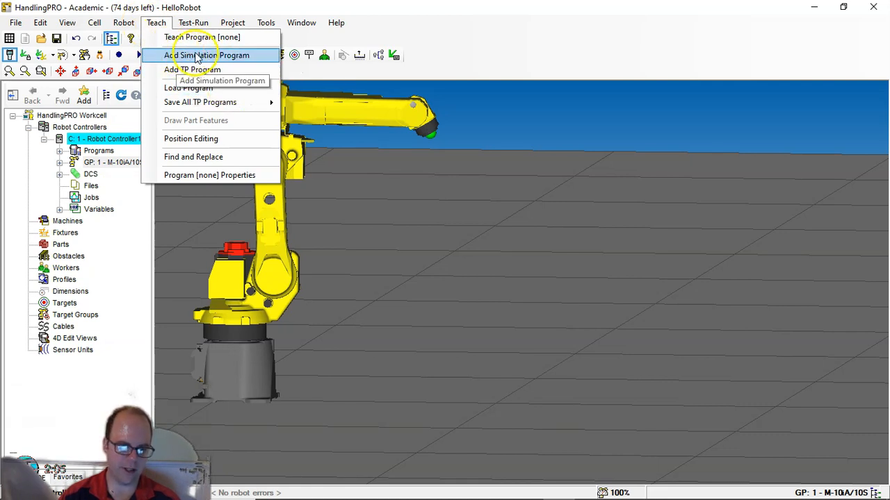
mouse_move(201, 102)
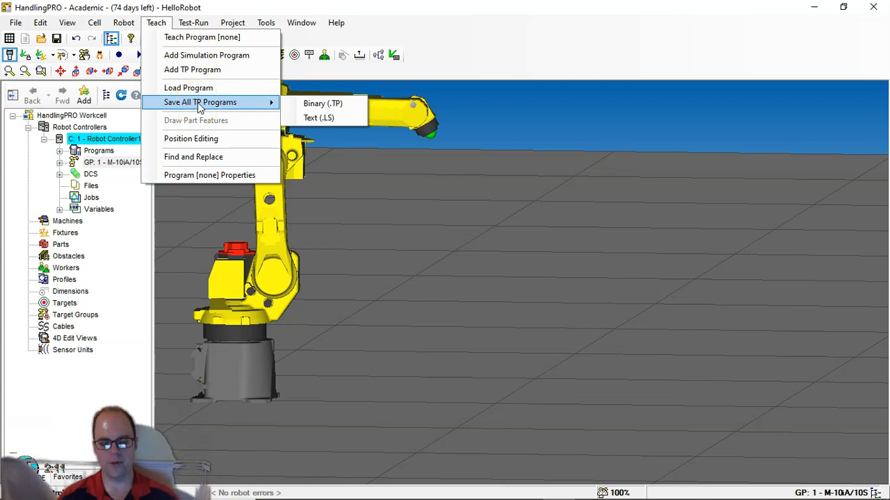
mouse_move(318, 118)
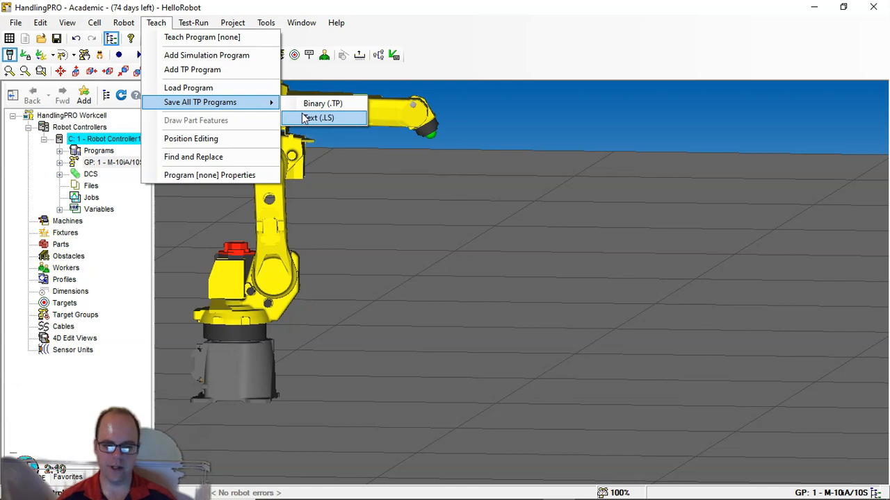
click(192, 22)
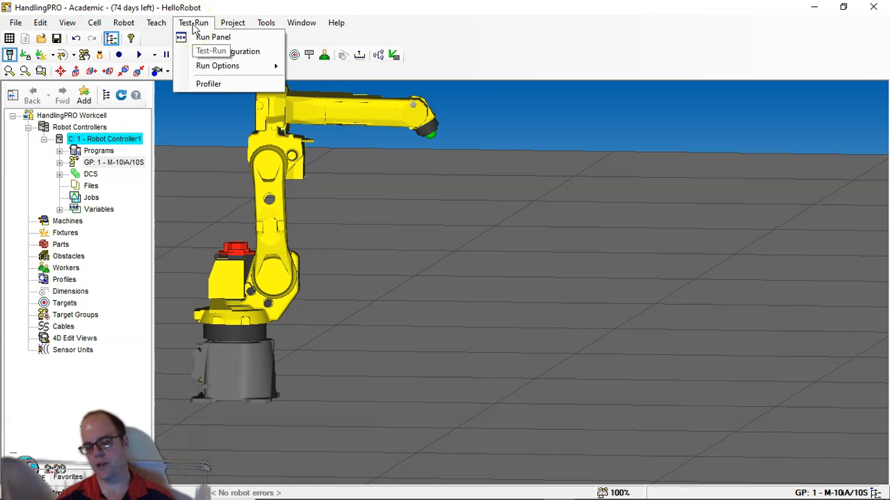
click(233, 22)
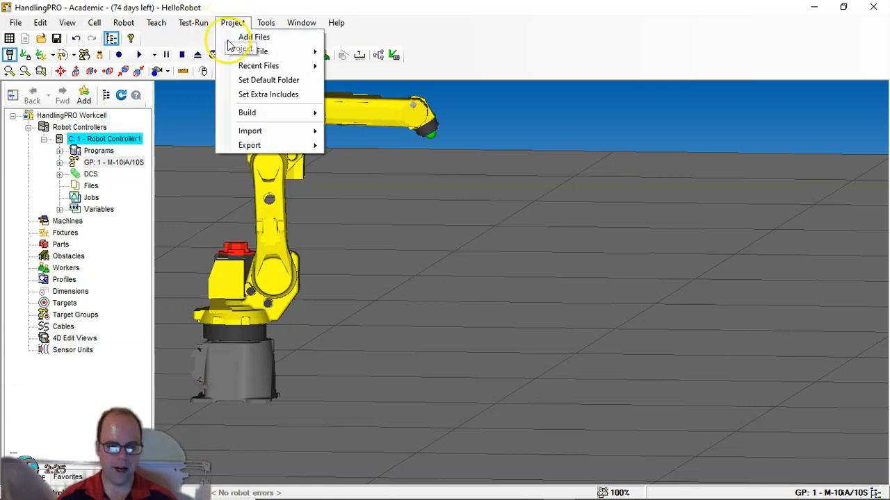
mouse_move(262, 52)
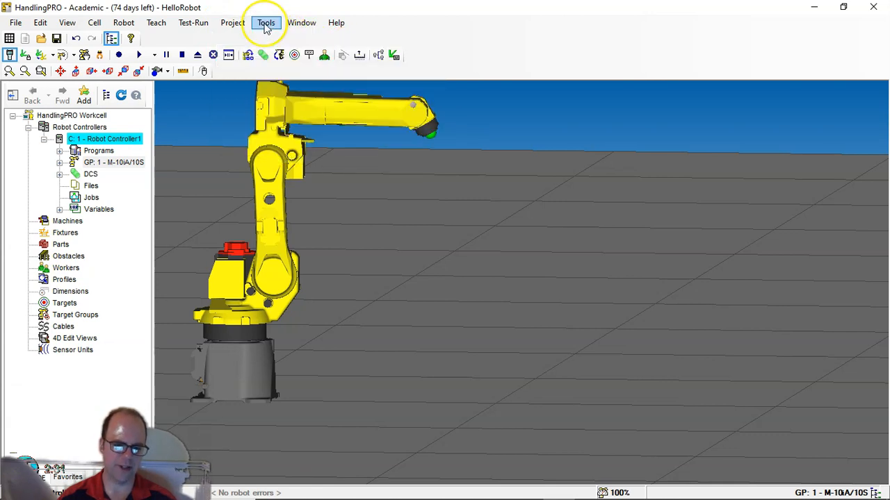
click(301, 22)
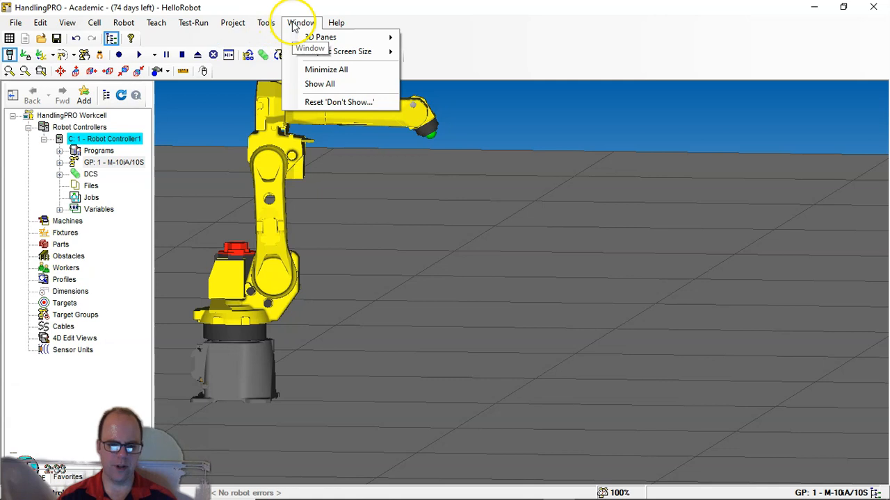
click(266, 22)
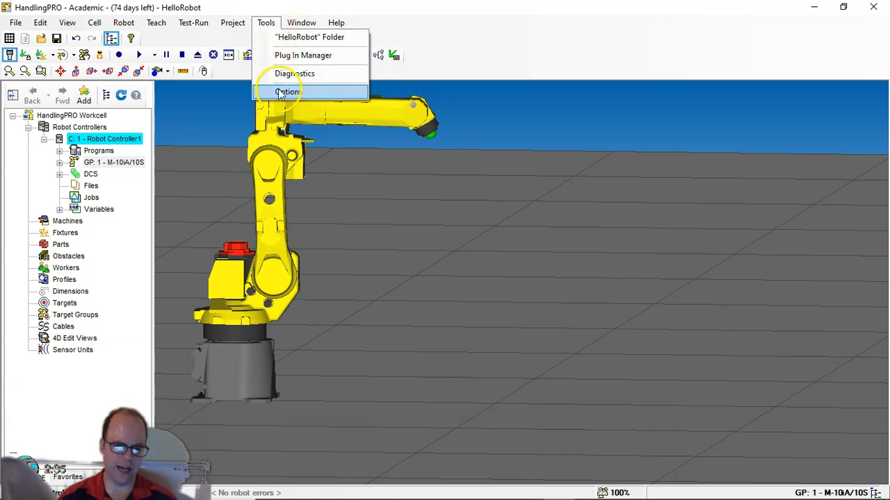
click(287, 91)
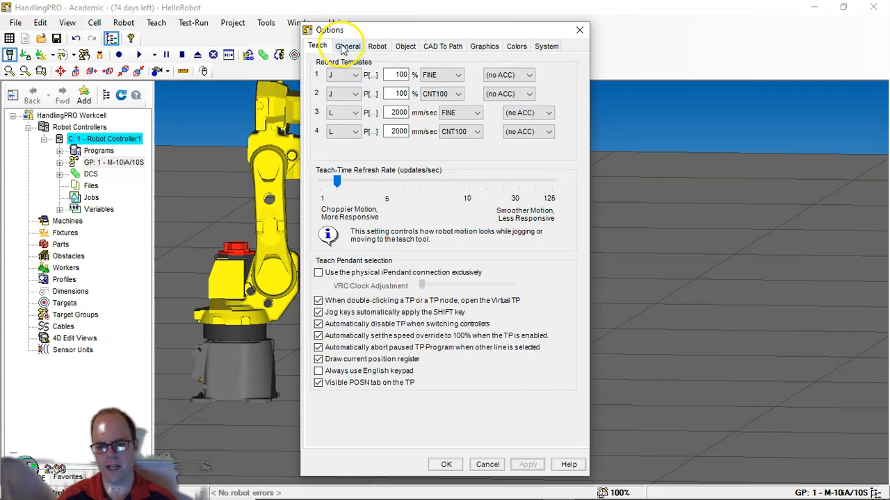
click(348, 46)
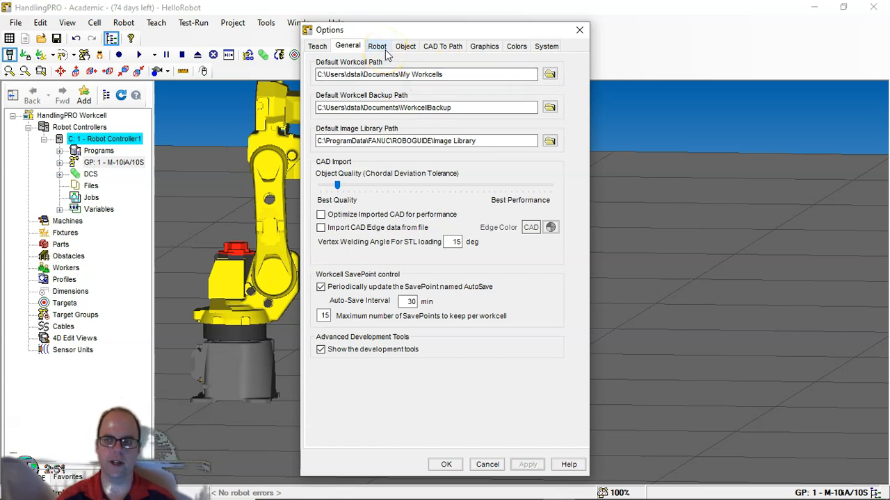
click(376, 46)
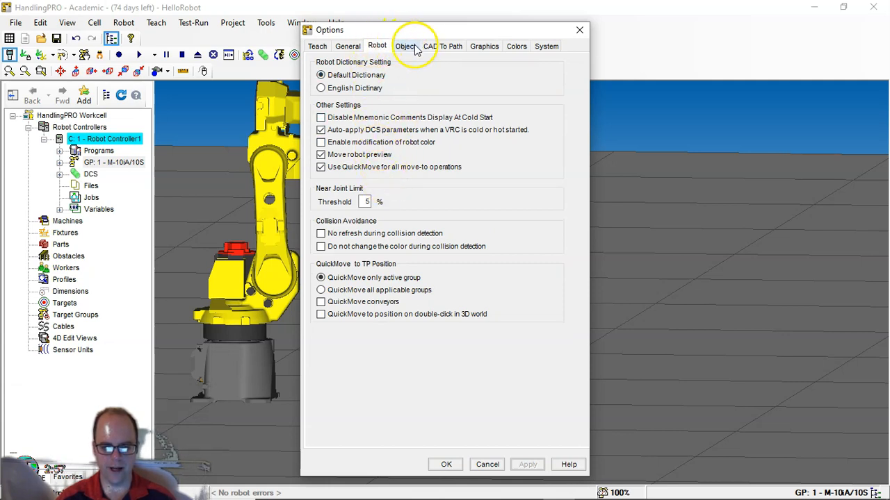
click(405, 46)
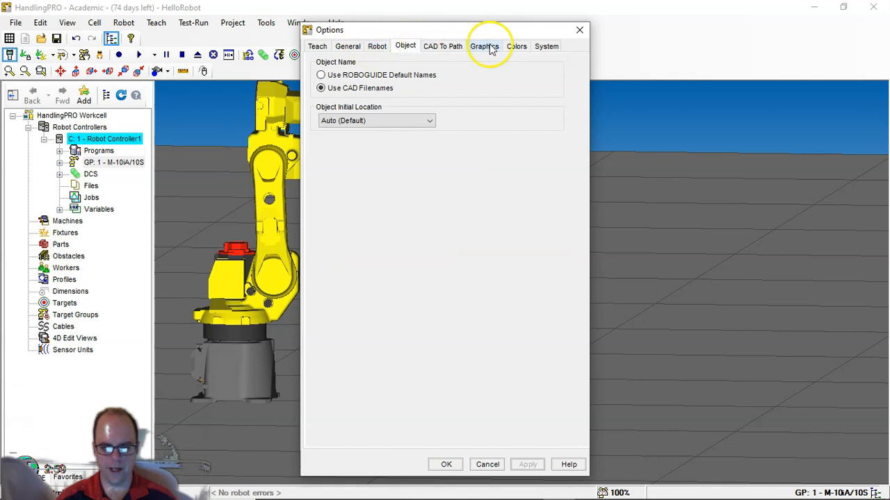
click(516, 46)
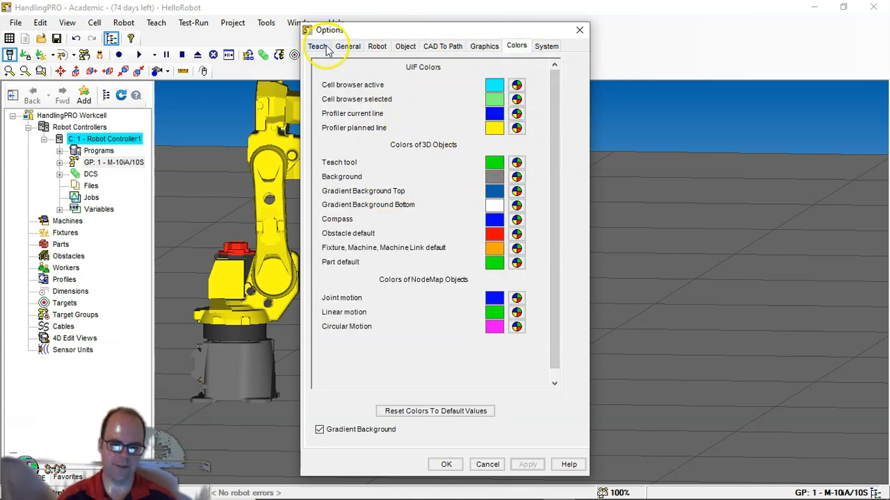
click(317, 46)
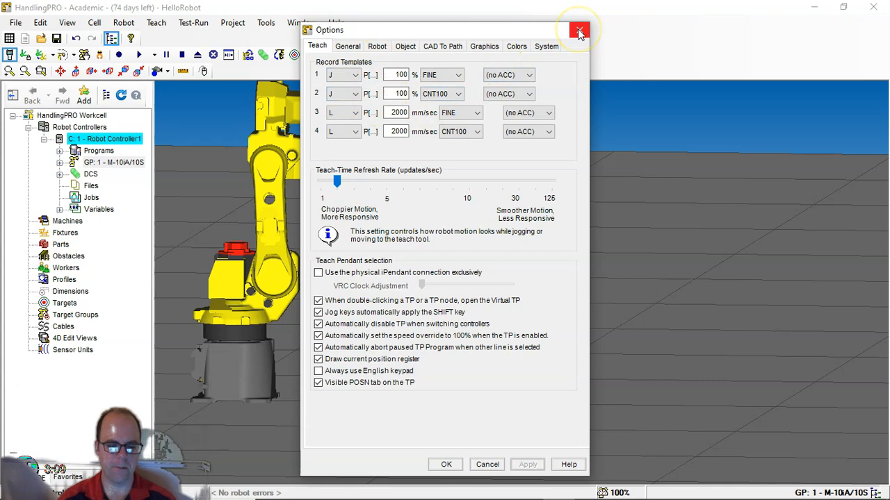
click(579, 31)
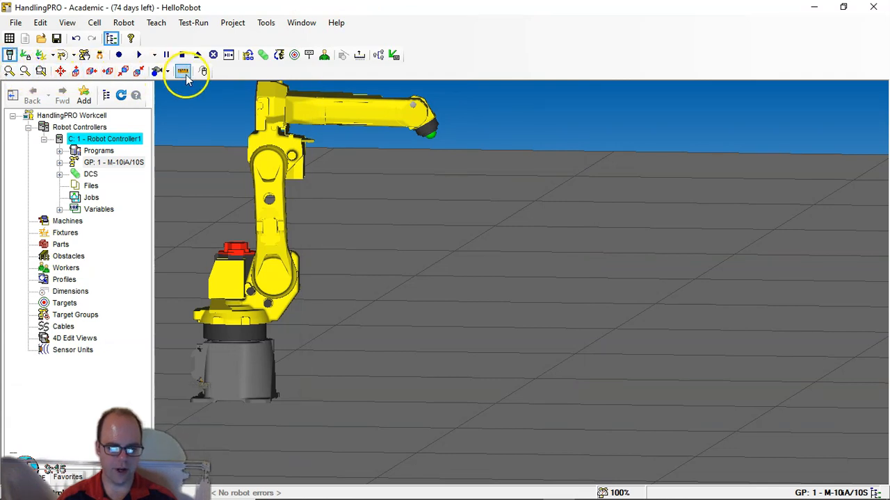
Snap the Measurement tool's From and To points to RobotTCP, then close the tool
click(183, 71)
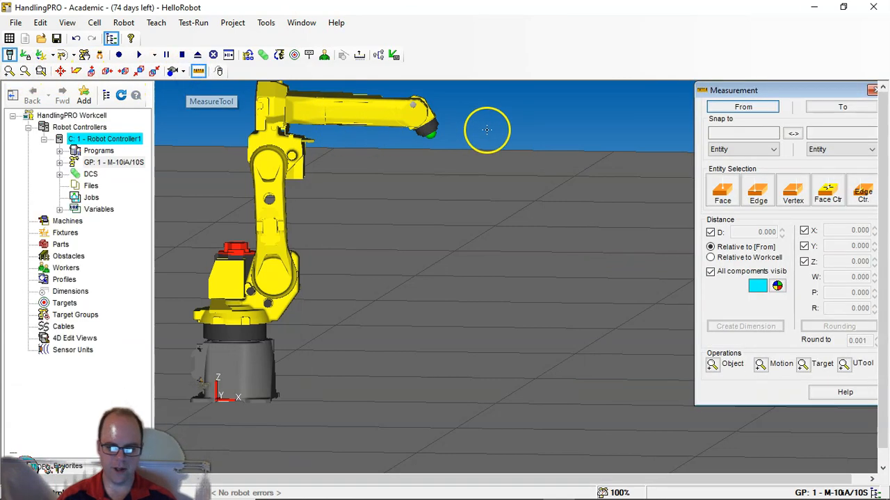
drag(733, 89, 693, 97)
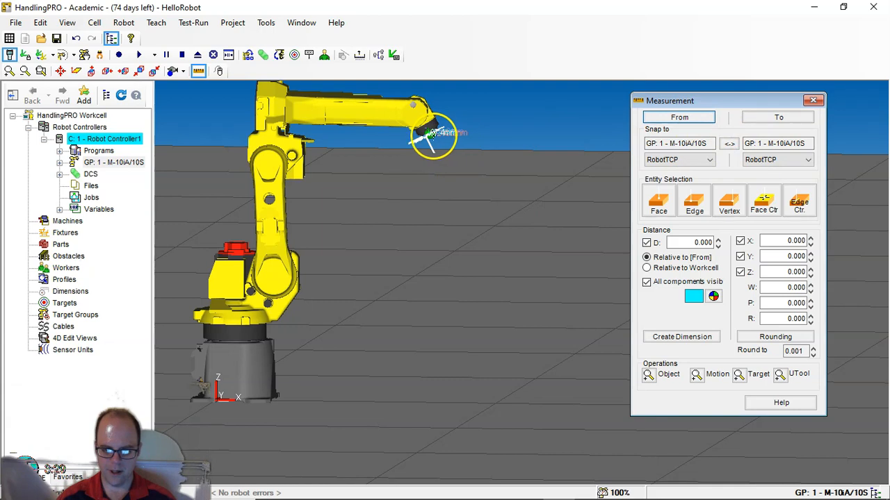
click(777, 116)
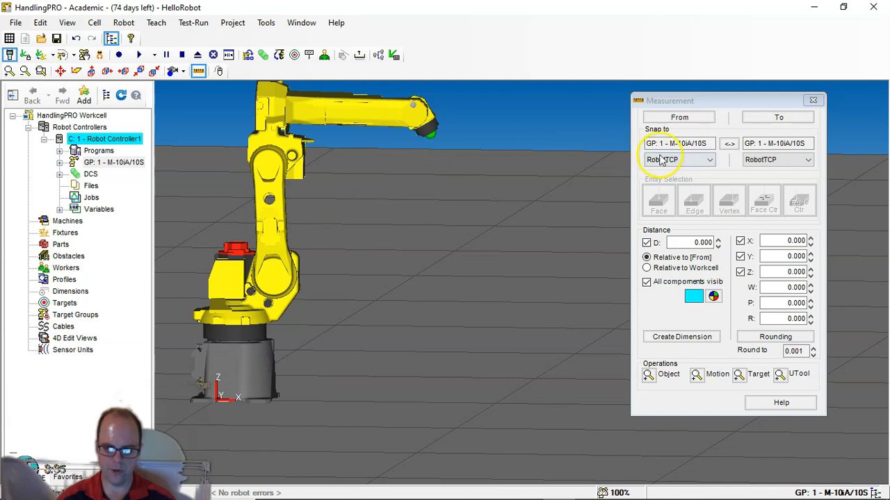
click(679, 117)
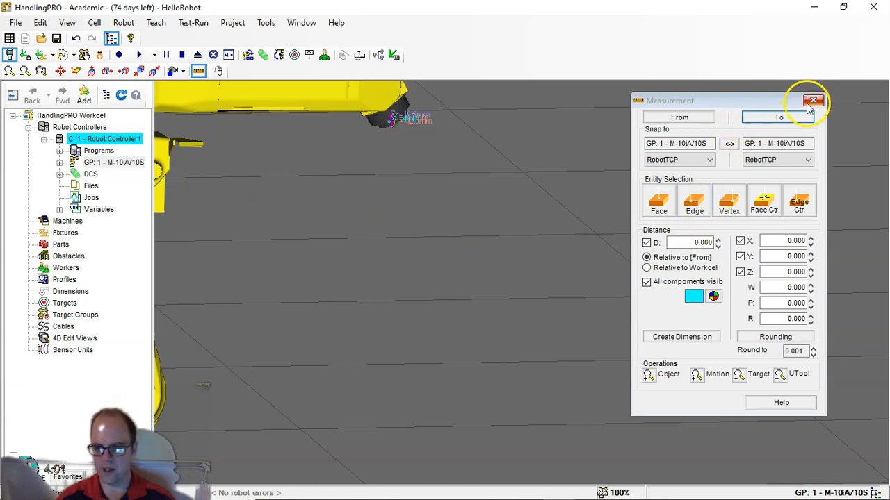
click(814, 101)
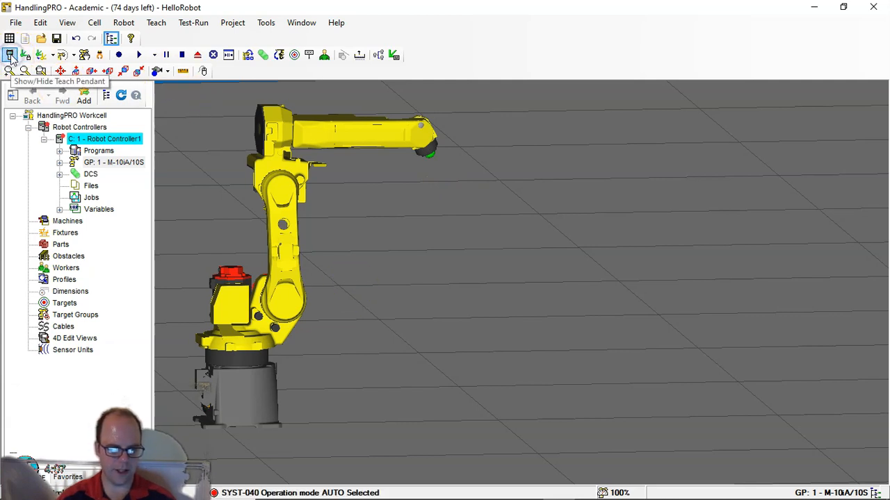
mouse_move(25, 55)
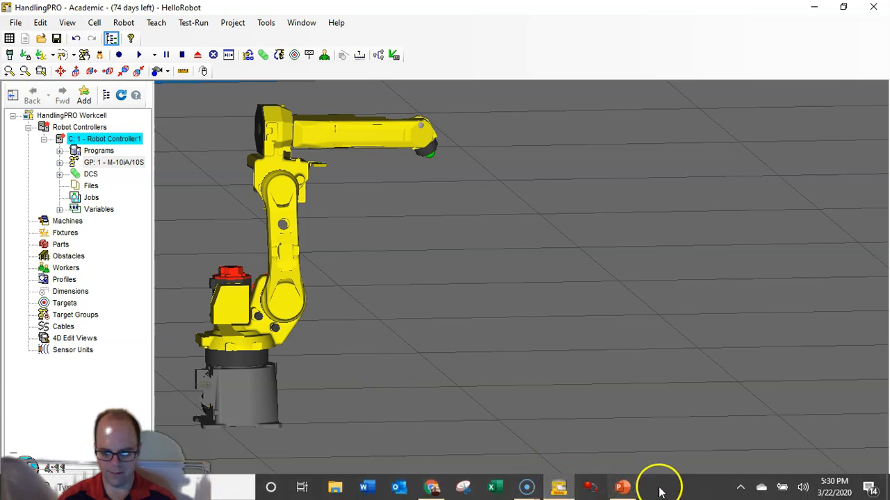
Show the virtual teach pendant with its operator top menu via the Show/Hide Teach Pendant button
click(9, 55)
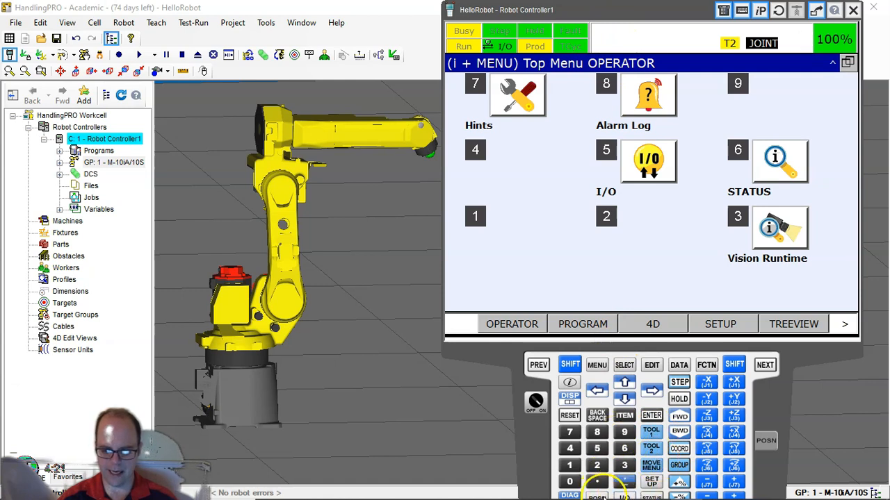
mouse_move(723, 10)
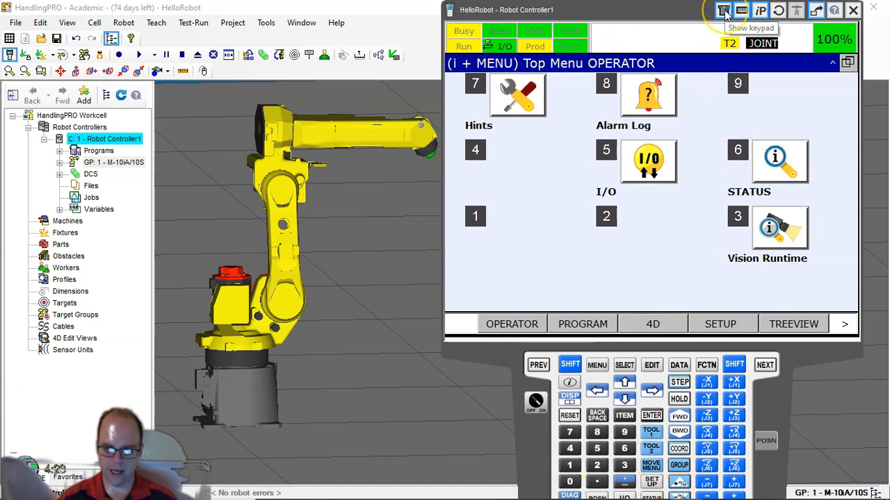
click(723, 10)
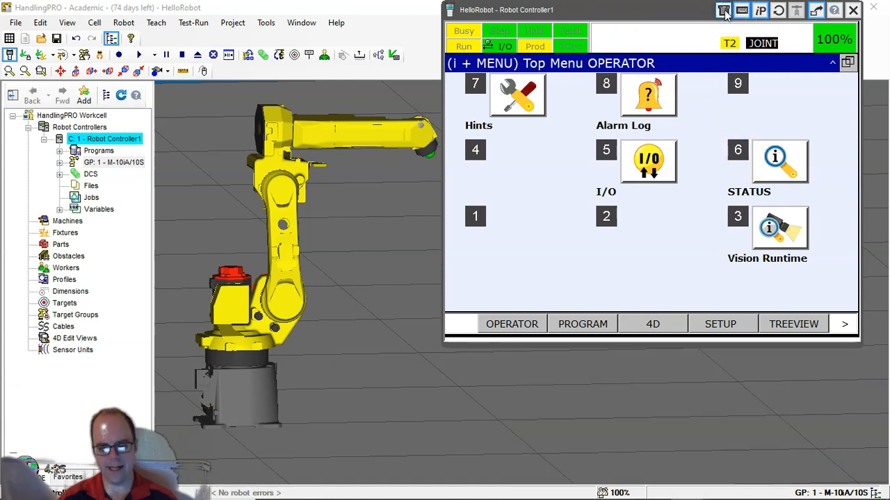
click(741, 10)
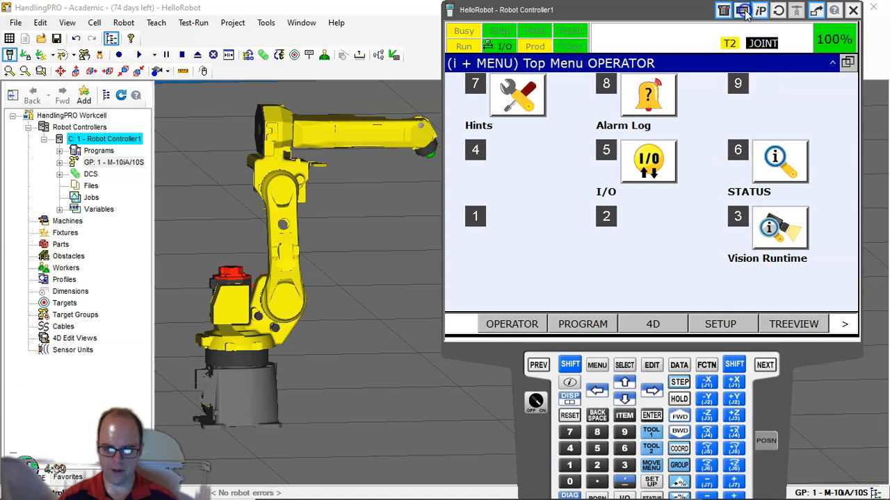
mouse_move(760, 10)
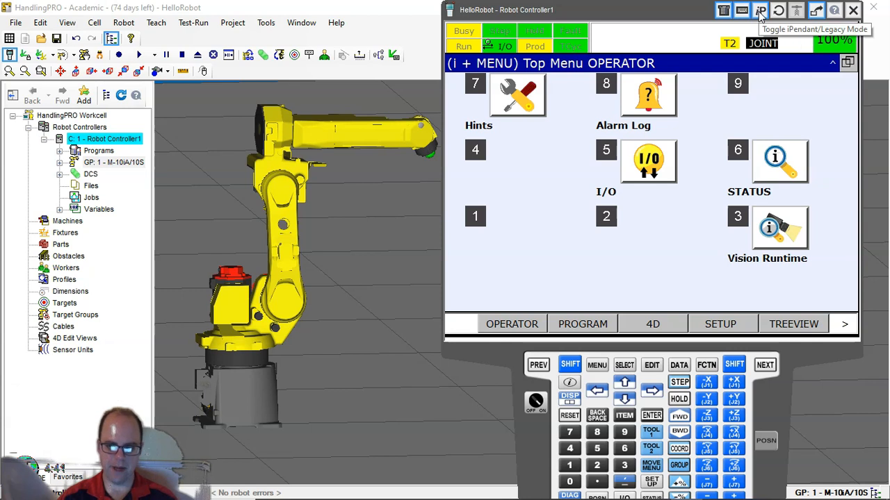
click(648, 160)
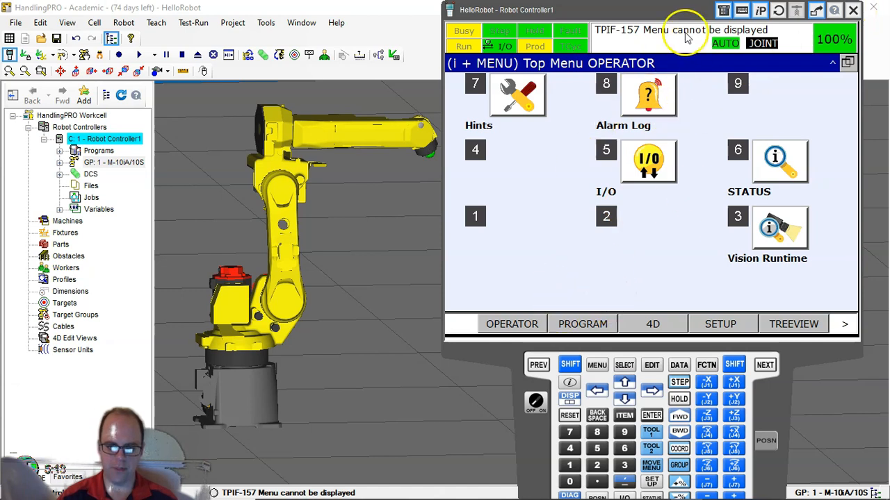
mouse_move(586, 396)
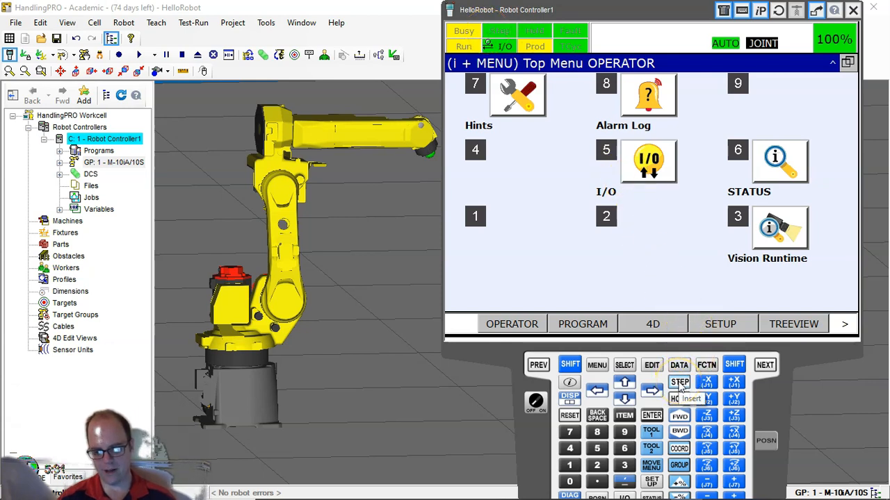
click(679, 383)
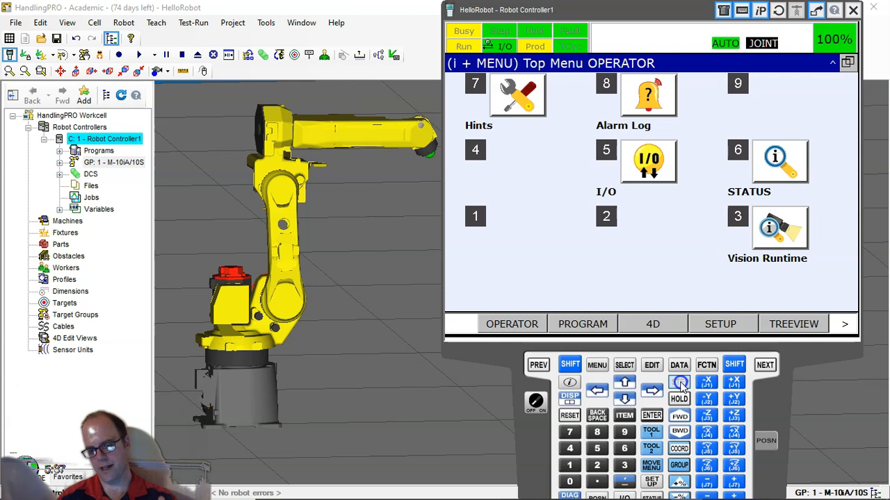
click(679, 382)
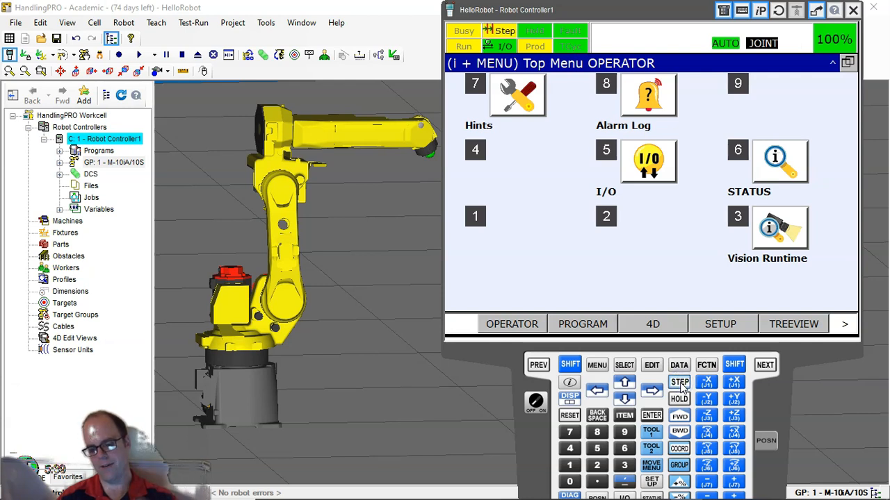
click(679, 382)
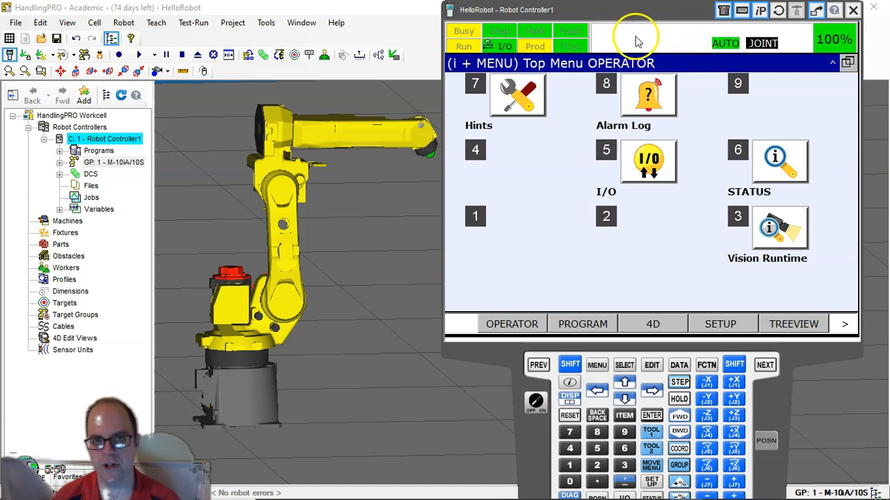
mouse_move(614, 33)
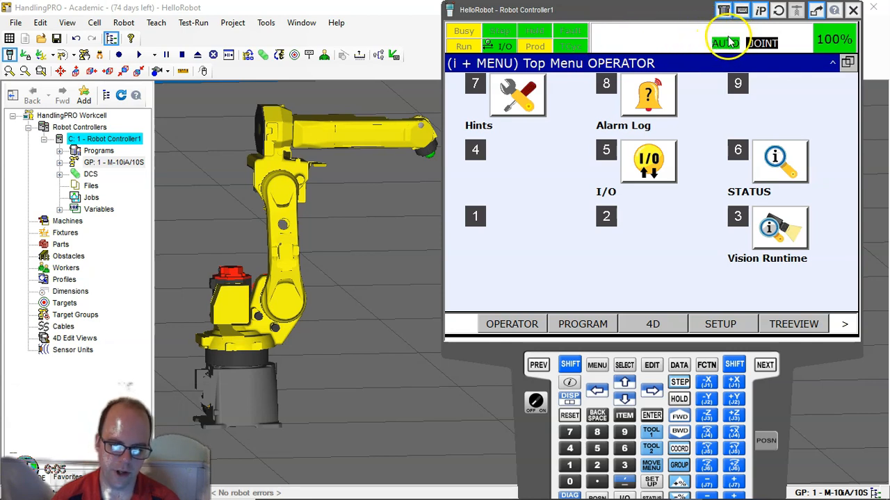
Switch the pendant from AUTO to T2 and SHIFT+RESET, releasing SYST-179
click(535, 403)
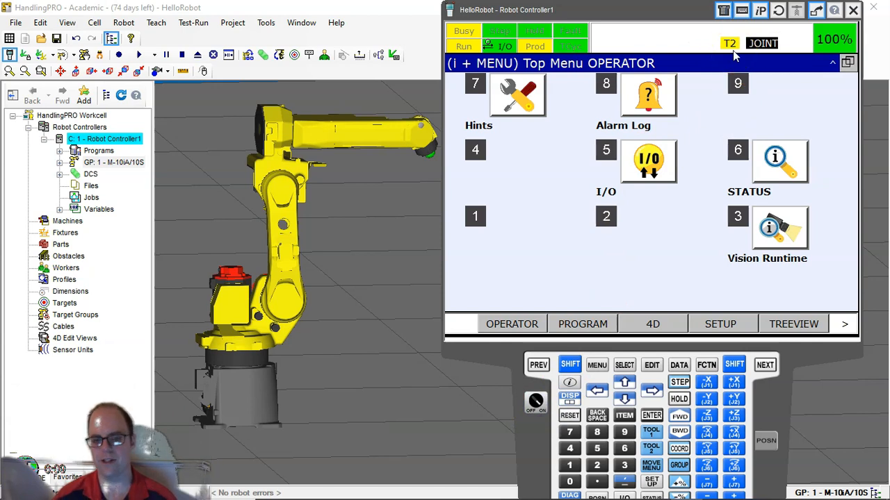
click(730, 45)
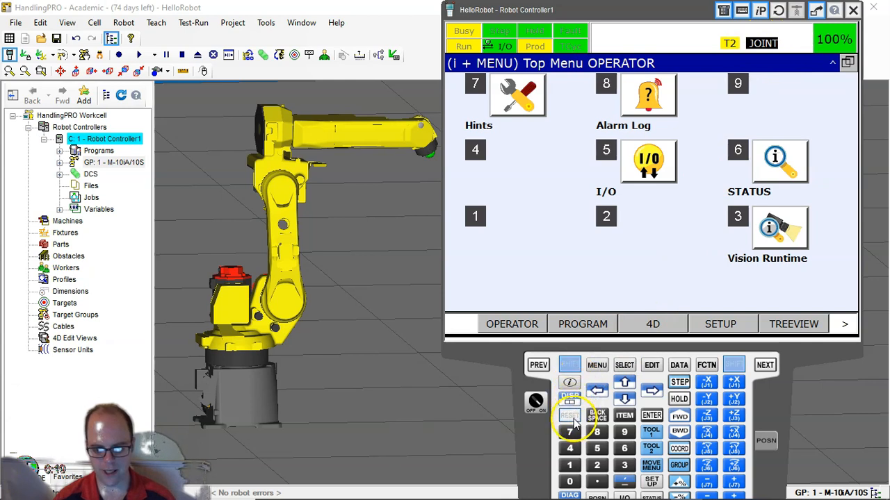
click(570, 415)
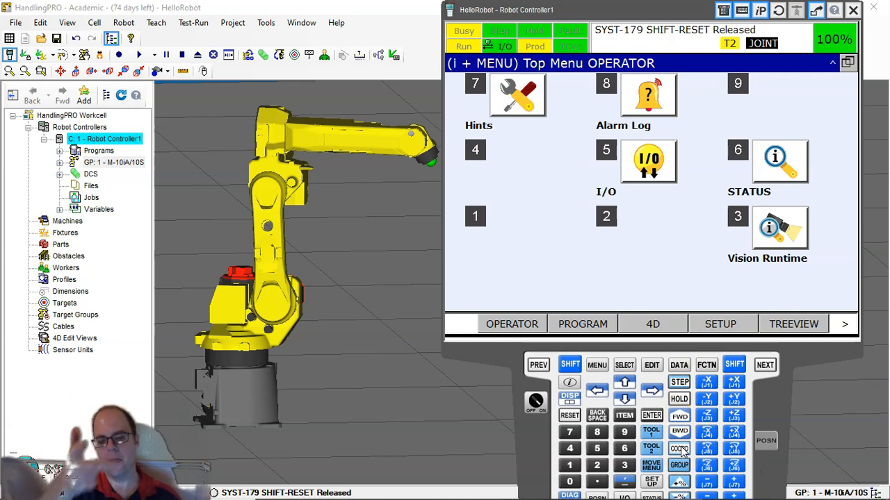
Move the pendant window aside and view the robot cell from overhead
click(853, 9)
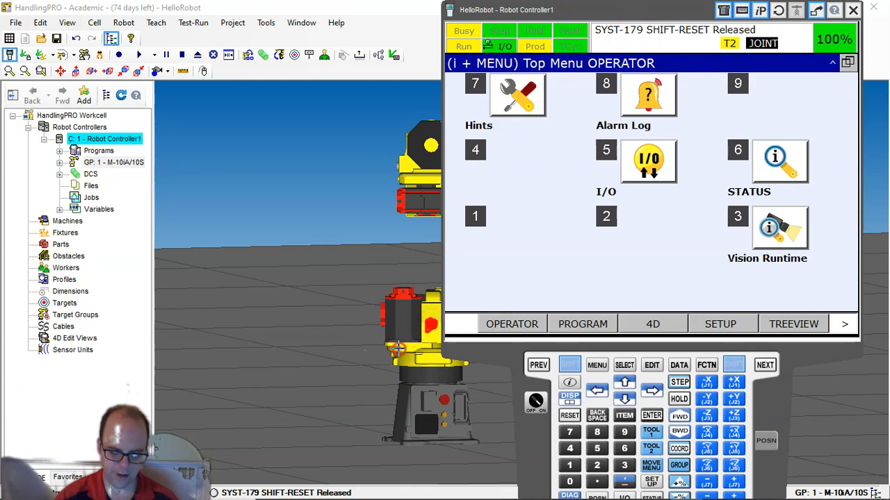
mouse_move(346, 264)
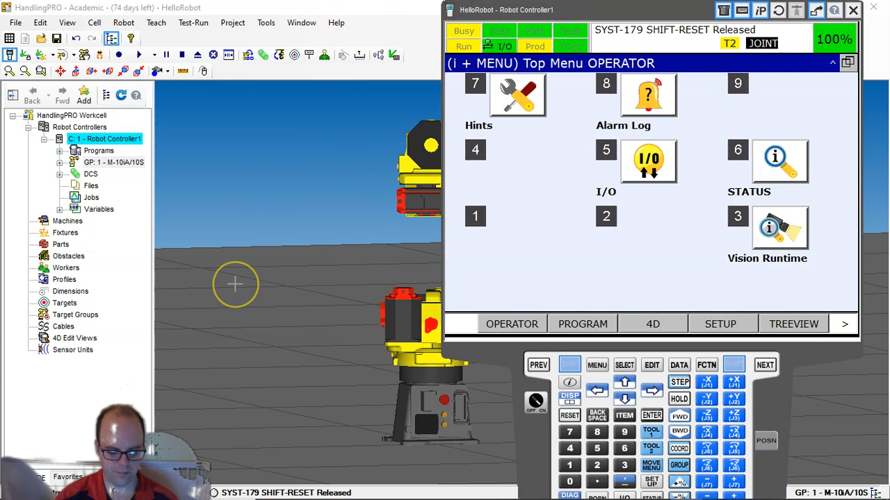
click(853, 9)
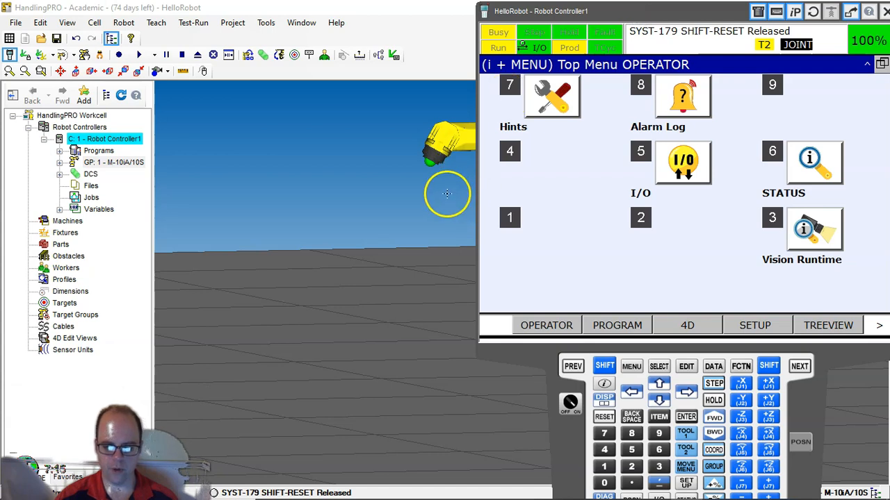
mouse_move(329, 280)
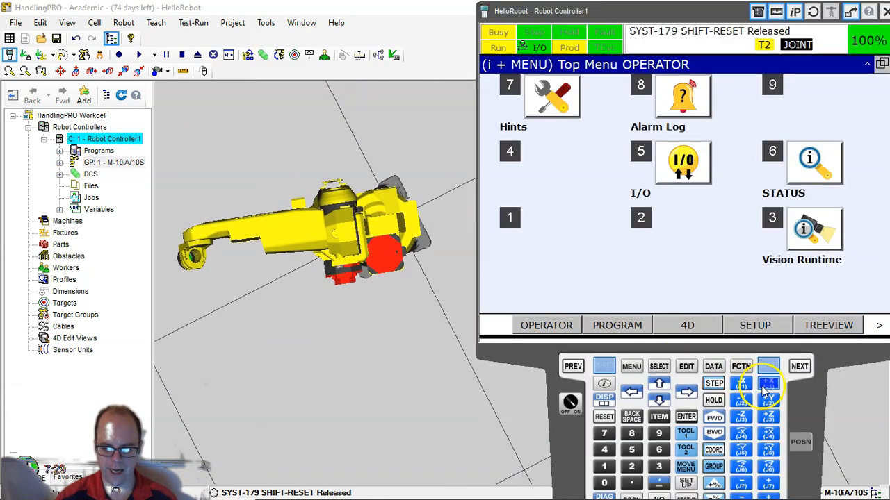
Jog joint 1 with SHIFT and +X (J1), then return the view to perspective
click(769, 389)
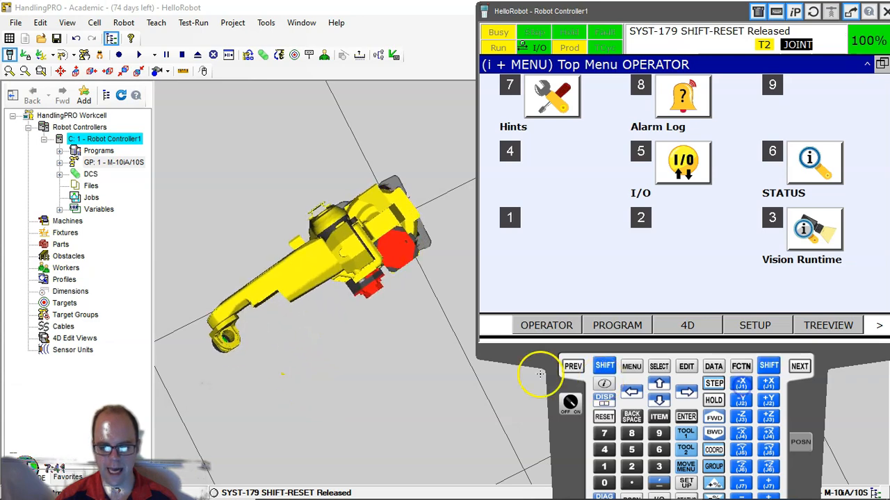
click(883, 11)
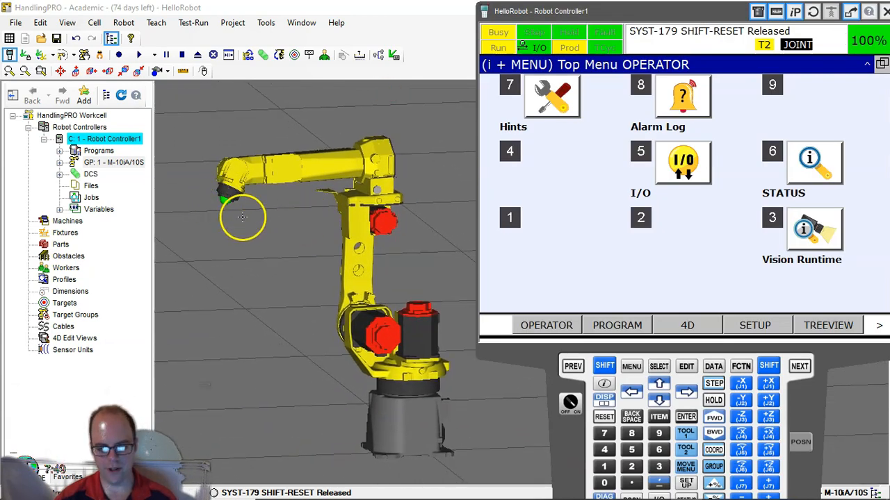
click(884, 11)
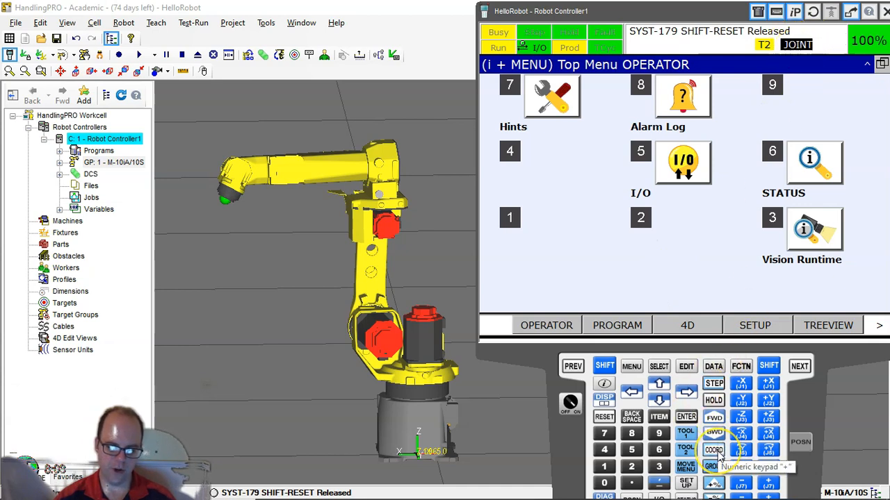
Cycle the pendant's jog coordinate frame toward WORLD
click(714, 451)
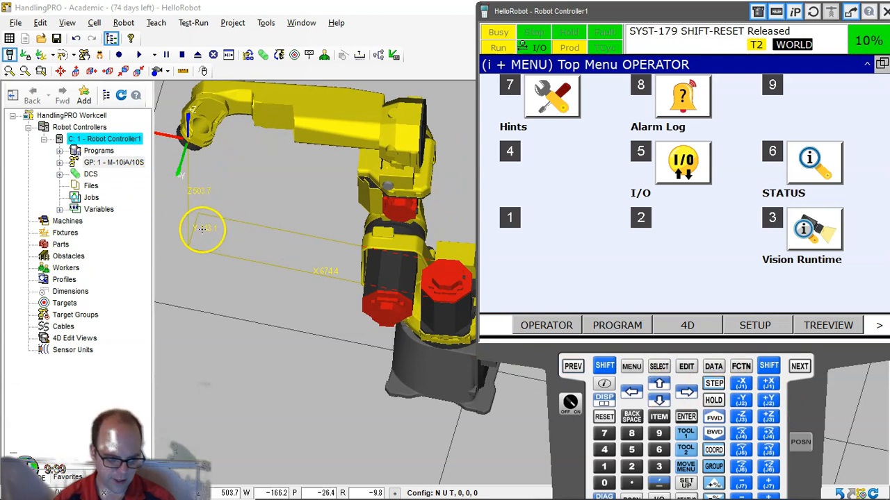
Jog the tool point along world Y, then raise it along Z to about X674, Y-3, Z422
click(769, 396)
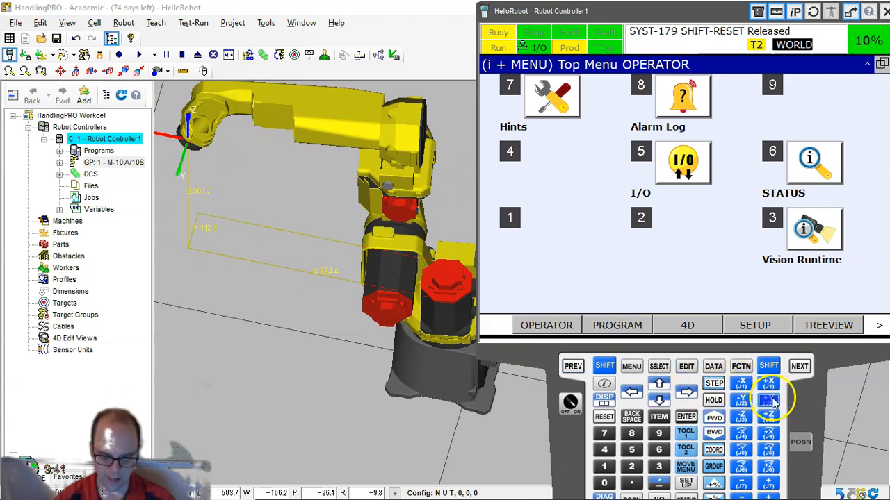
click(768, 400)
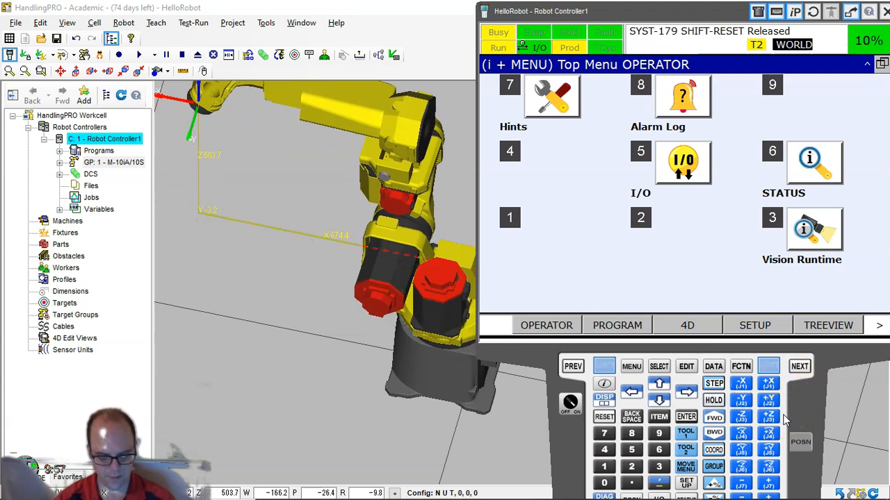
click(768, 418)
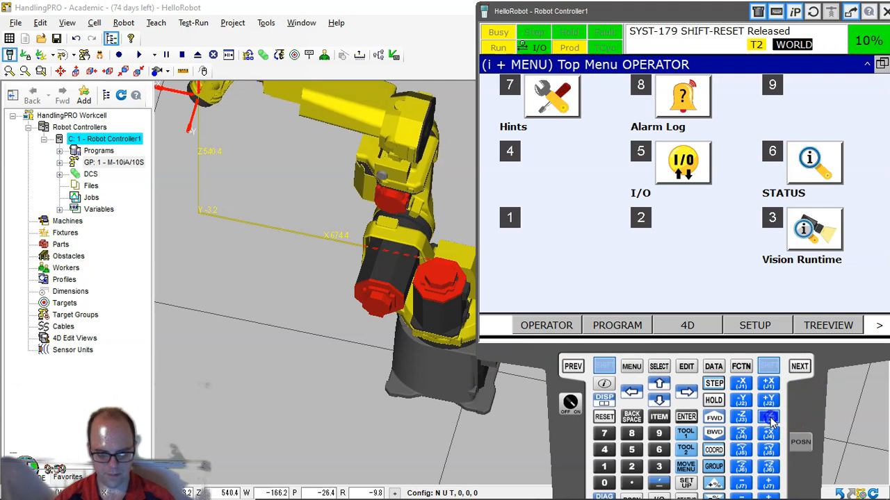
click(741, 417)
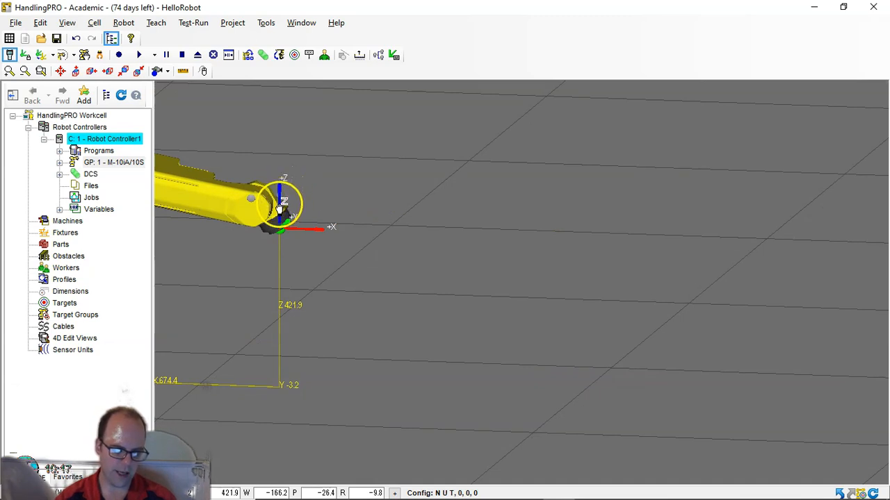
Drag the tool frame down to about Z355 and rotate the tool about its Y axis
drag(282, 202, 283, 173)
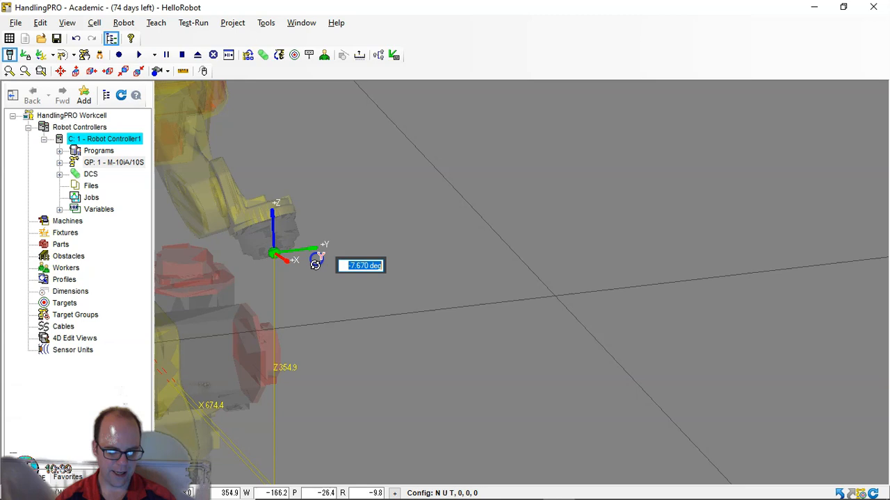
drag(316, 260, 299, 208)
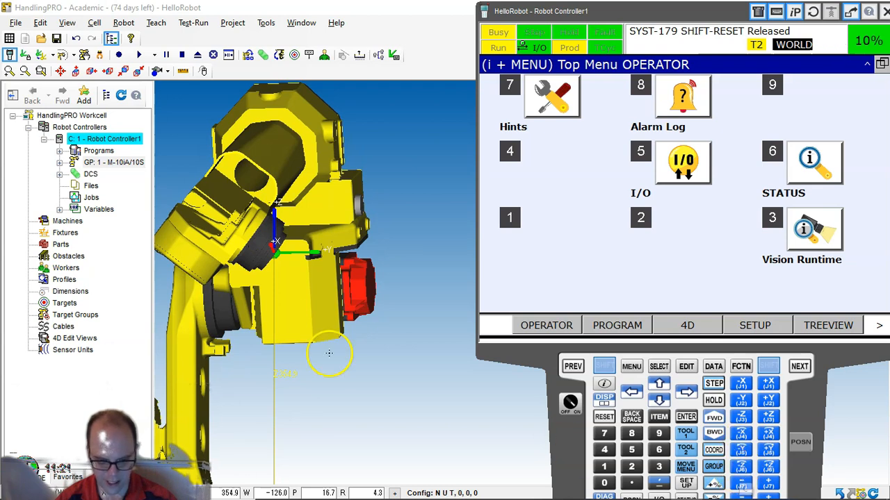
mouse_move(234, 312)
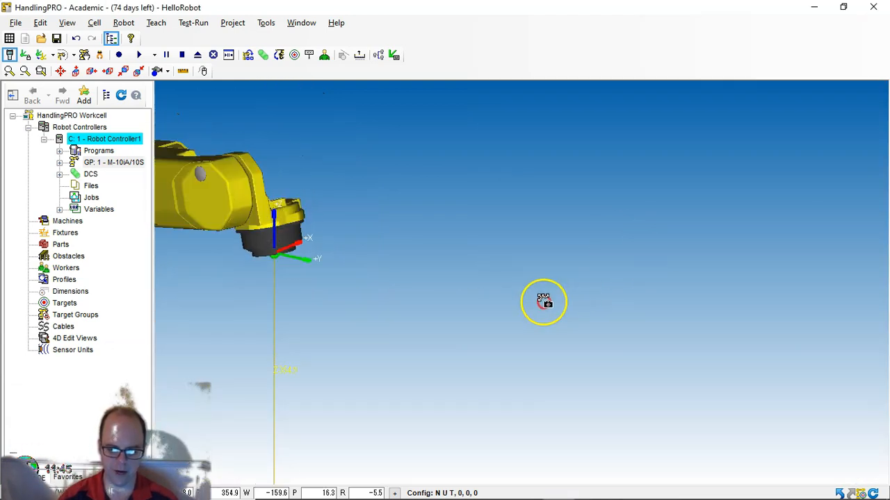
Orbit the 3D view to see the whole arm and bring up the pendant's jog coordinate choices
drag(544, 300, 502, 410)
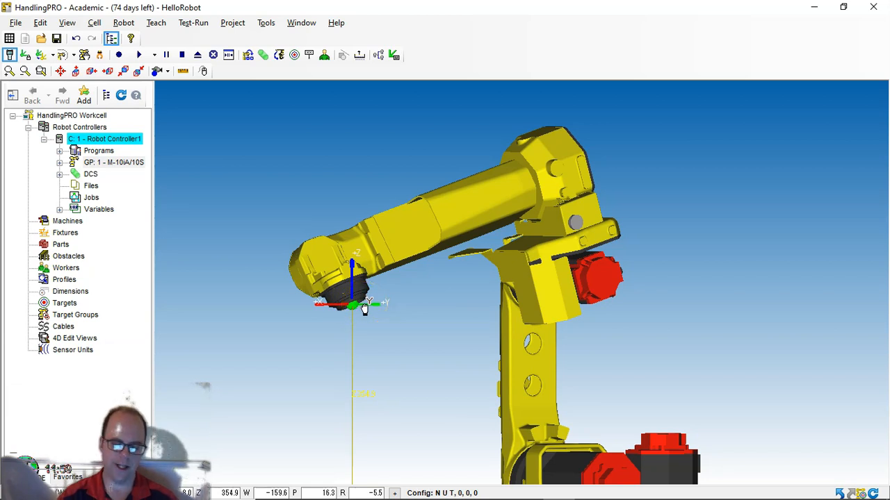
click(365, 304)
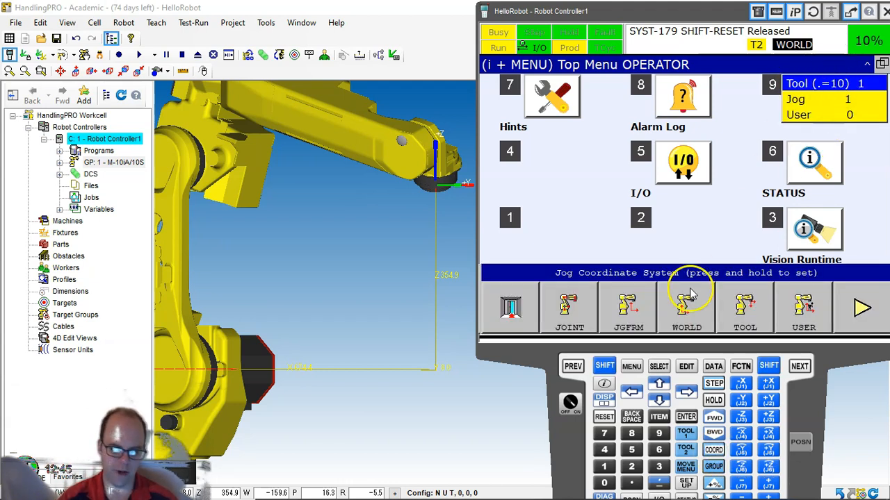
mouse_move(803, 306)
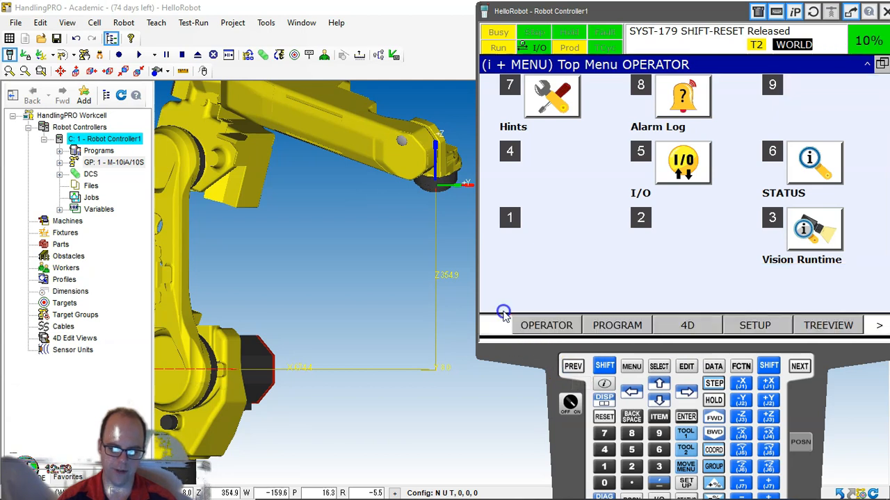
mouse_move(703, 400)
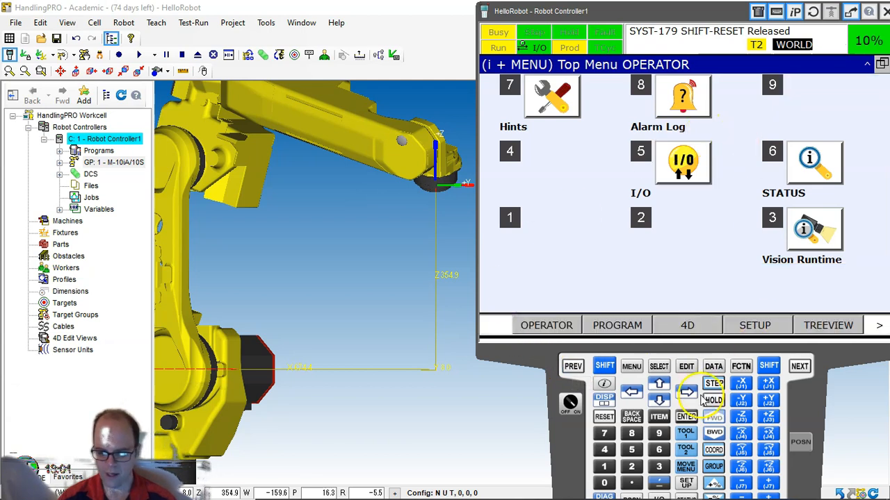
Switch the pendant's jog coordinate system from WORLD to JGFRM
click(714, 450)
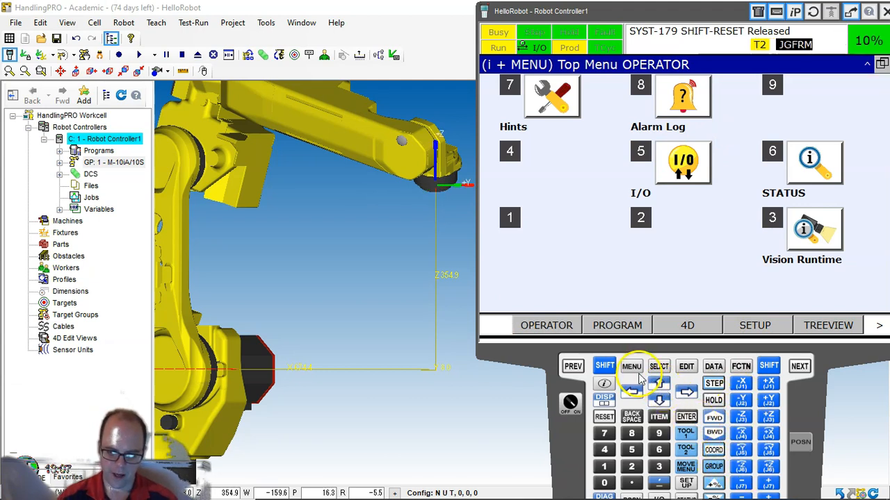
Open the full MENU list and preview the I/O, Setup and Alarm categories
click(632, 367)
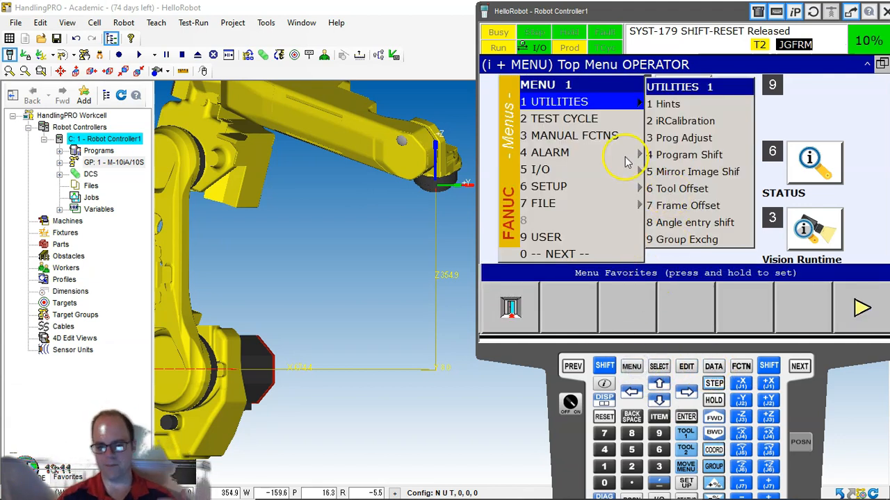
click(535, 169)
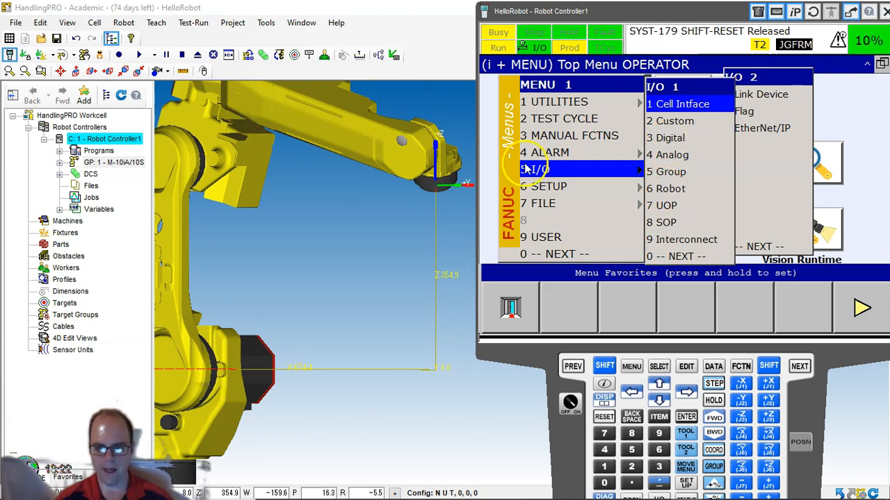
click(548, 185)
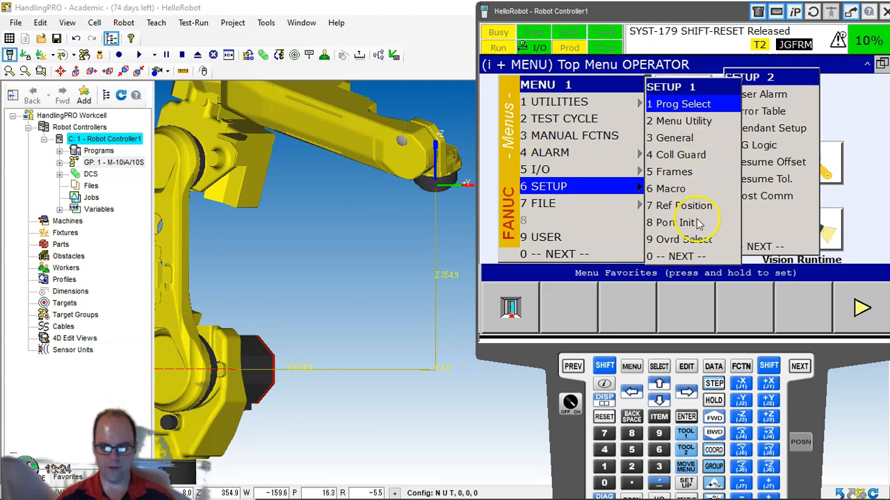
mouse_move(604, 177)
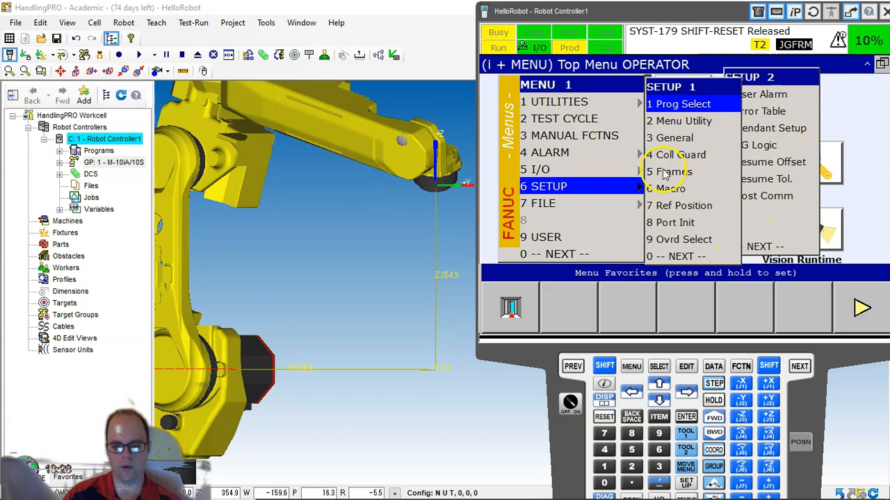
click(549, 152)
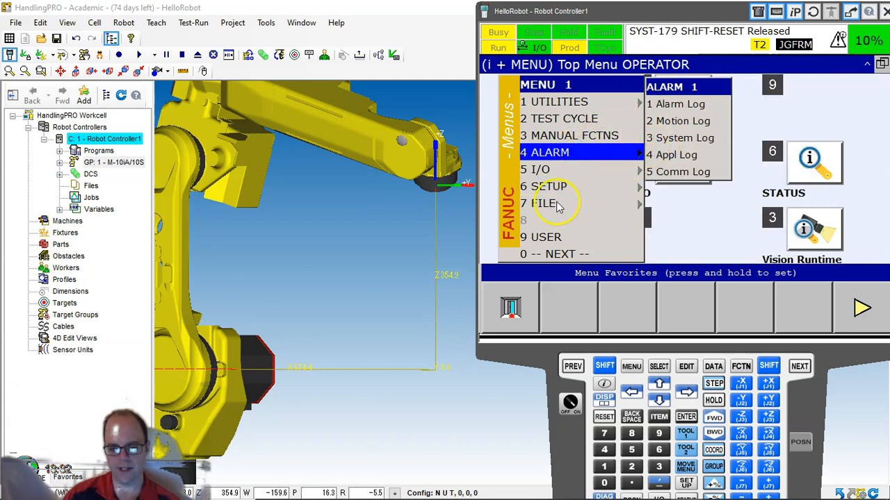
Go to menu page 2, preview System and Data, then open the Status Version ID screen
click(544, 203)
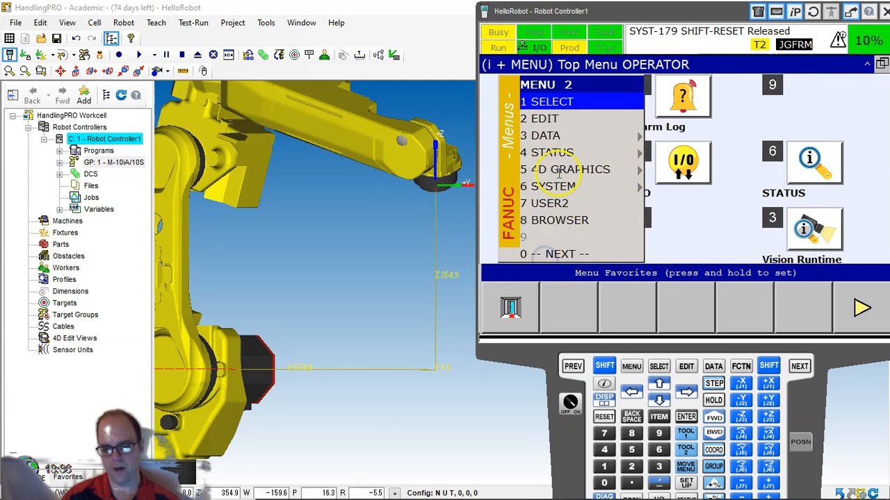
click(552, 186)
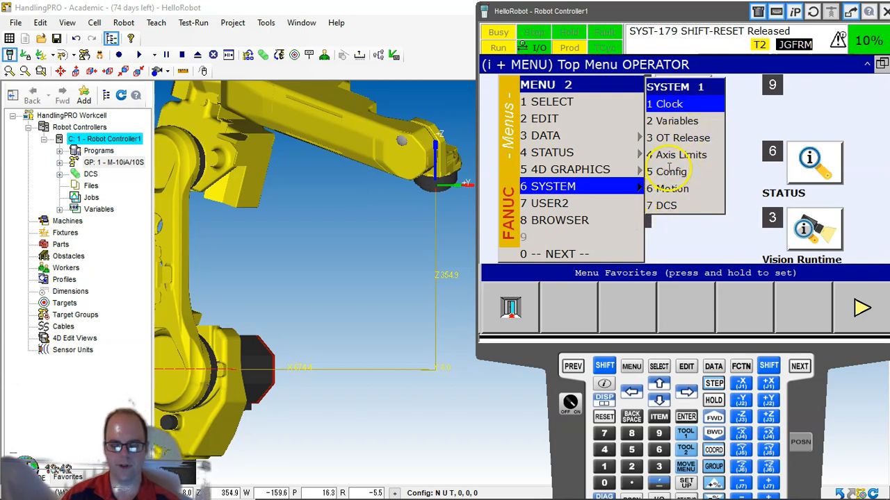
click(549, 136)
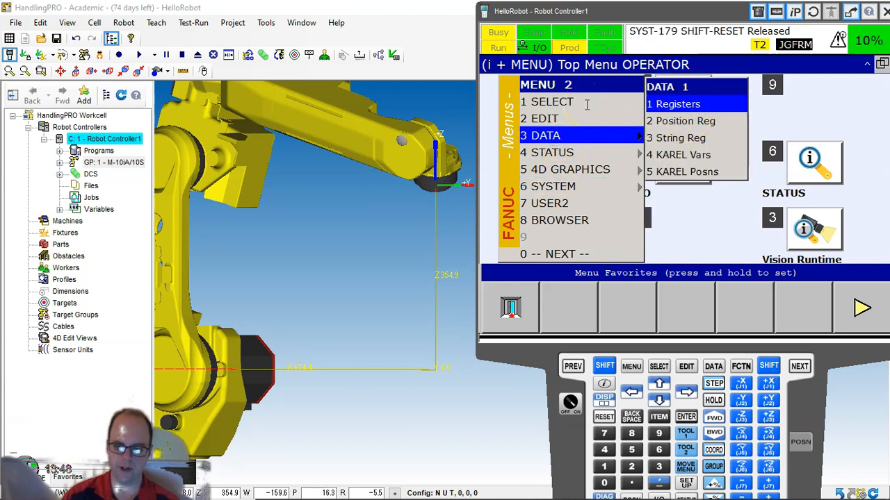
click(554, 152)
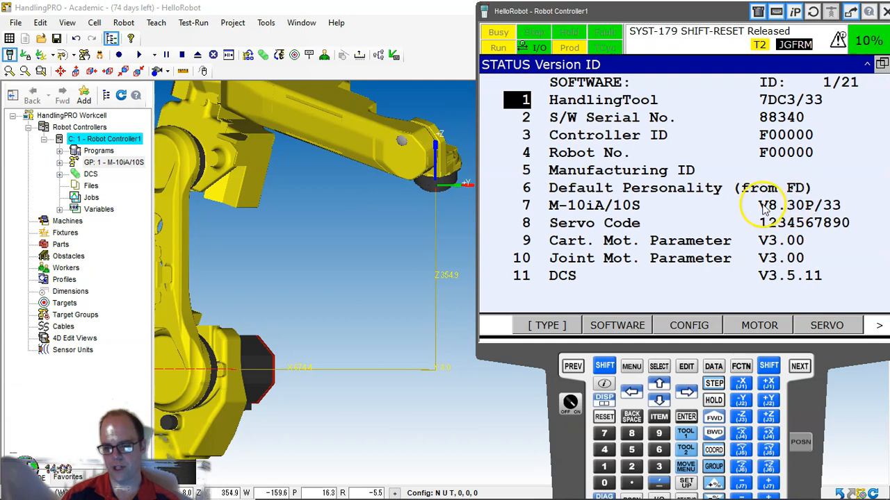
mouse_move(785, 216)
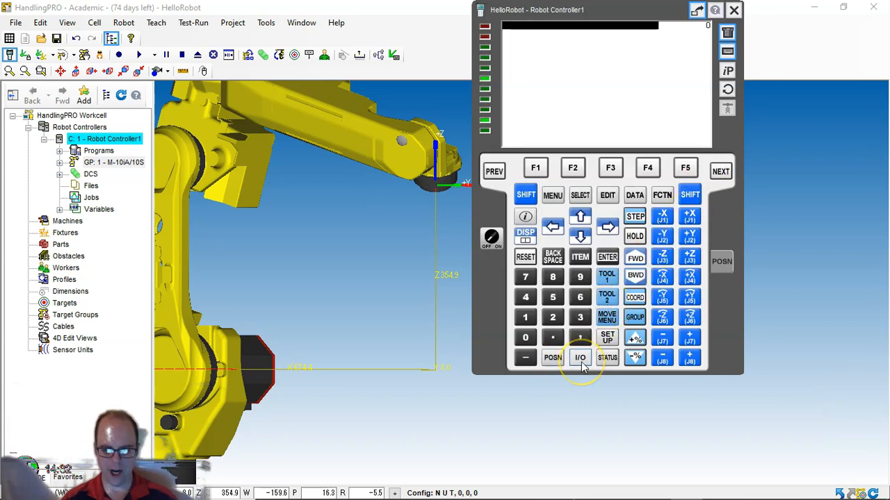
Wake the classic pendant and display joint positions J1 -2.399 through J6 -2.630
click(580, 358)
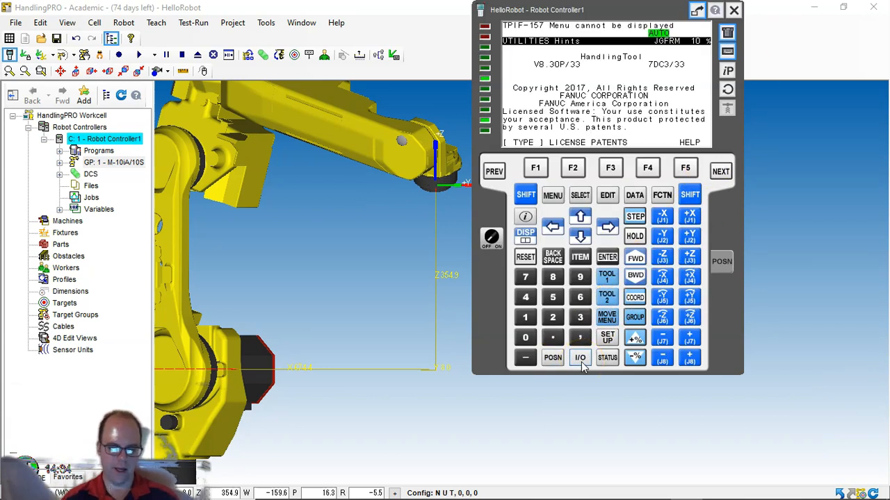
click(552, 357)
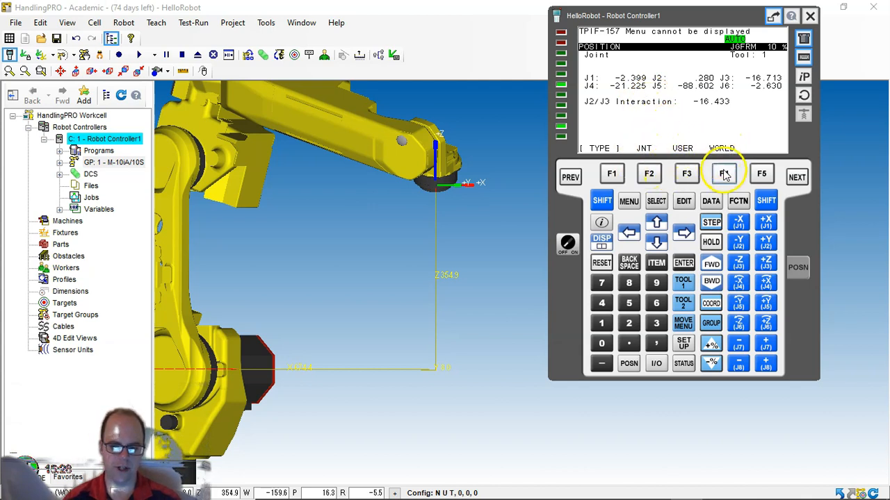
click(723, 173)
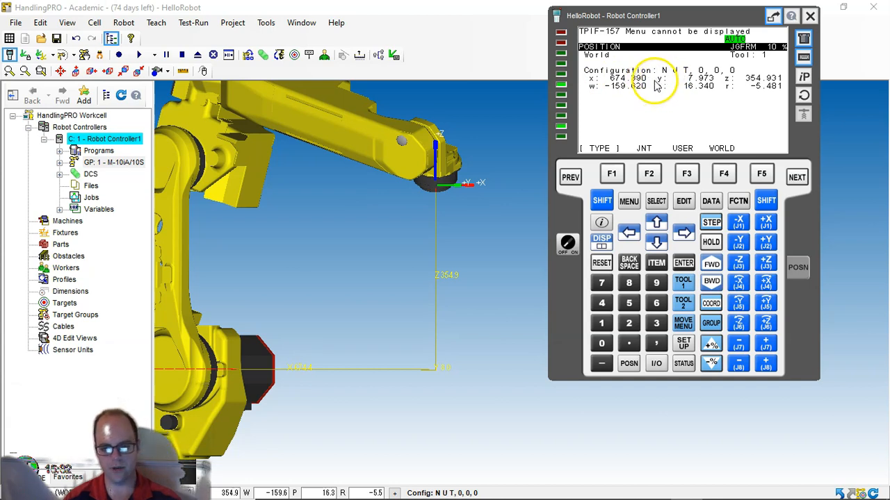
mouse_move(584, 115)
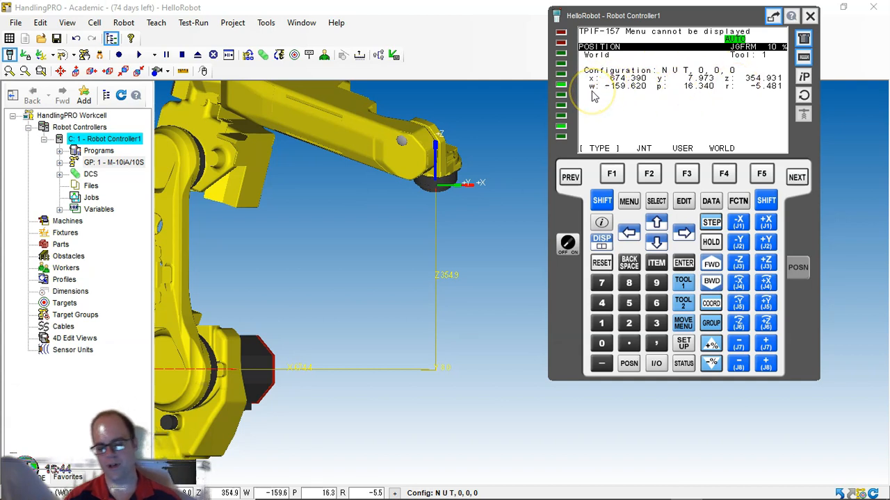
mouse_move(622, 98)
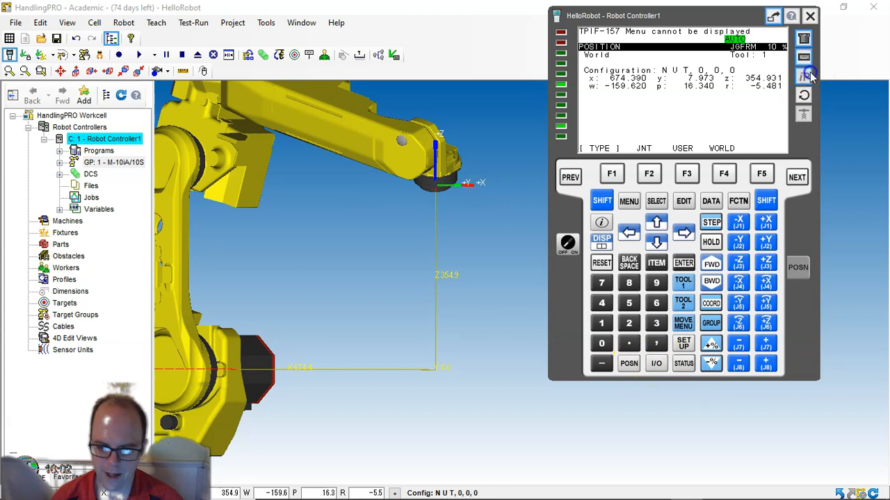
Switch to the iPendant view, enable the pendant in T2 mode, and set override to 50%
click(804, 75)
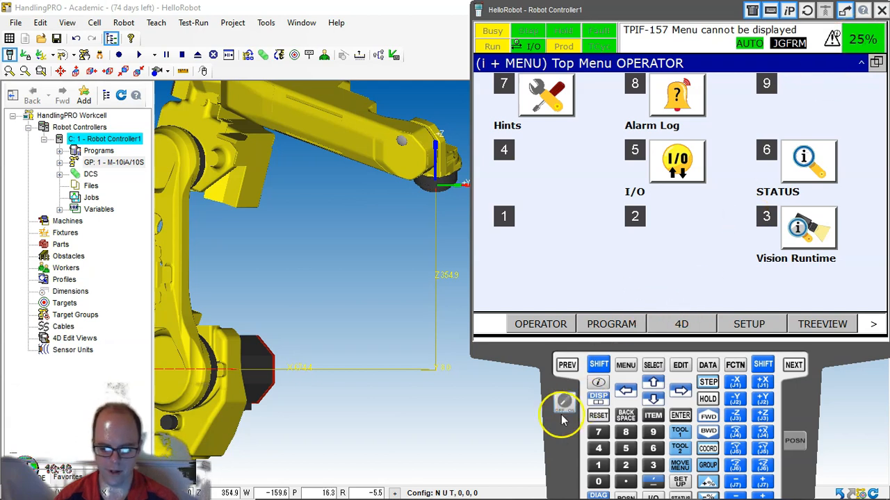
click(563, 403)
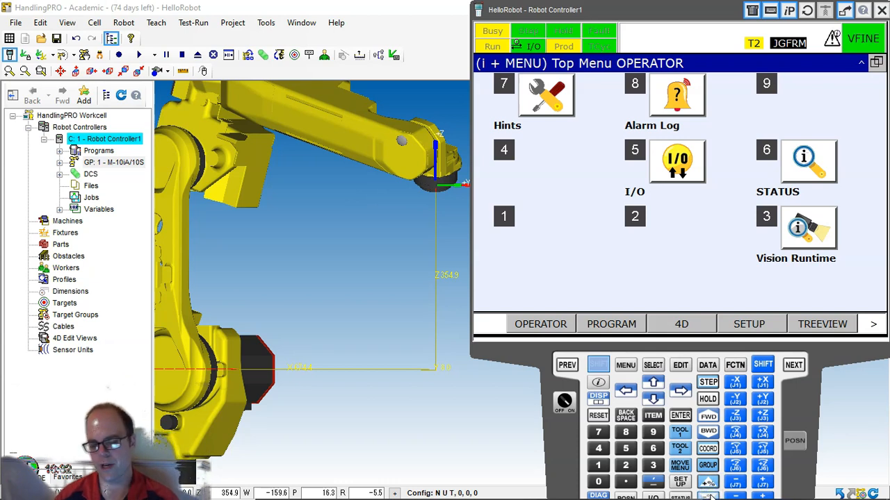
click(598, 364)
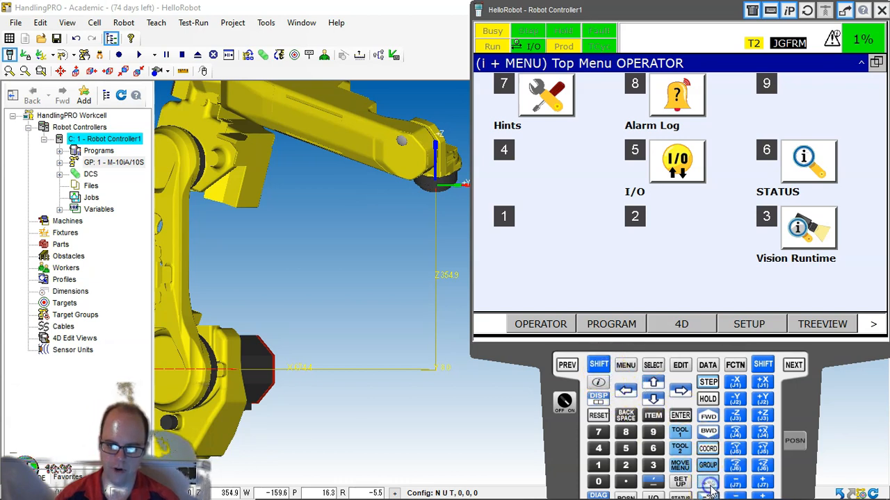
click(599, 365)
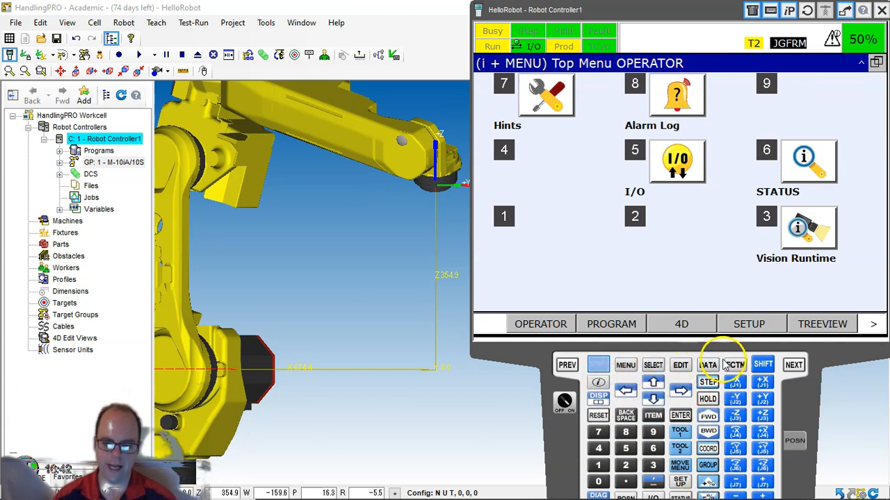
Choose ABORT (ALL) from the FCTN list, then dismiss the function list
click(735, 364)
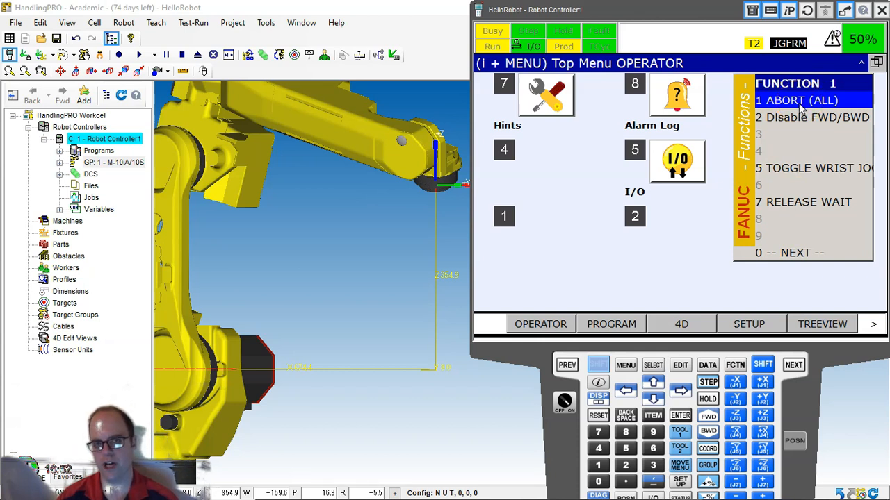
click(796, 100)
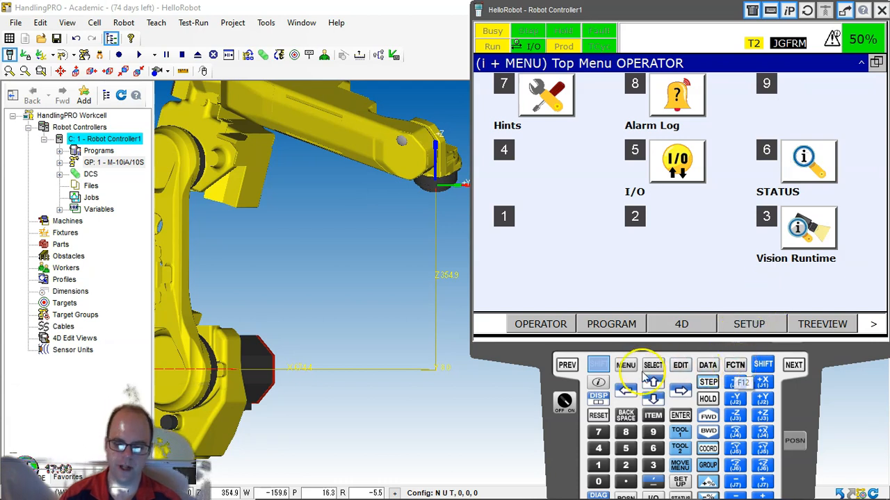
click(735, 364)
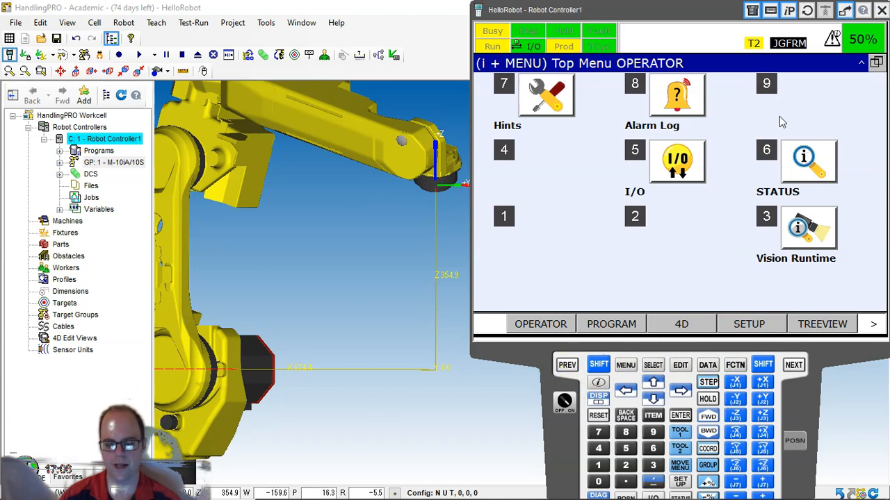
Enable QUICK/FULL MENUS from FUNCTION 2 and show the QUICK menu list over Alarm Active
click(734, 364)
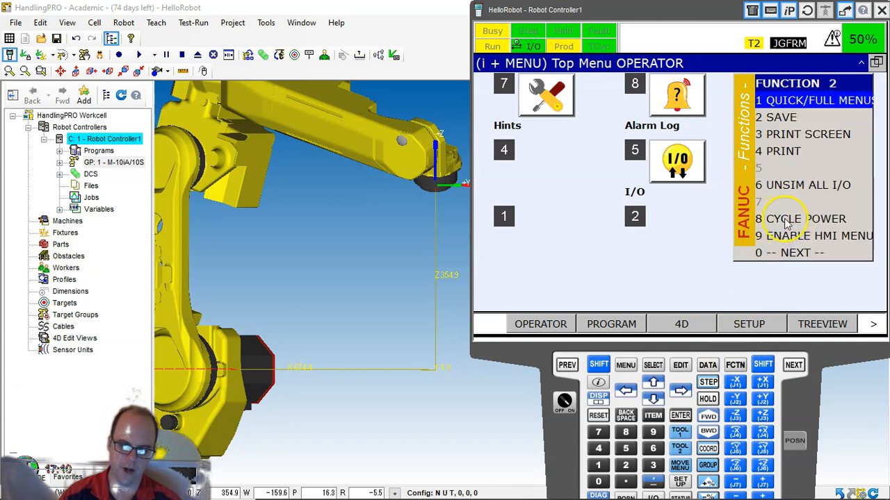
mouse_move(803, 222)
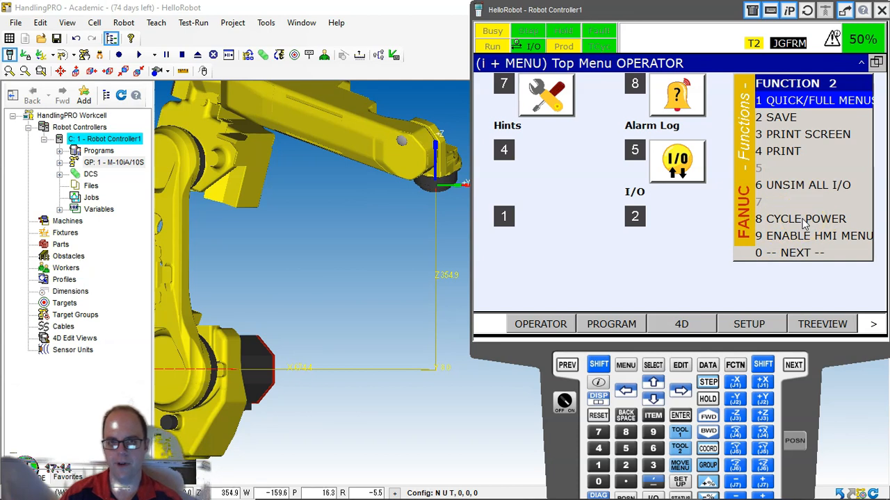
click(801, 219)
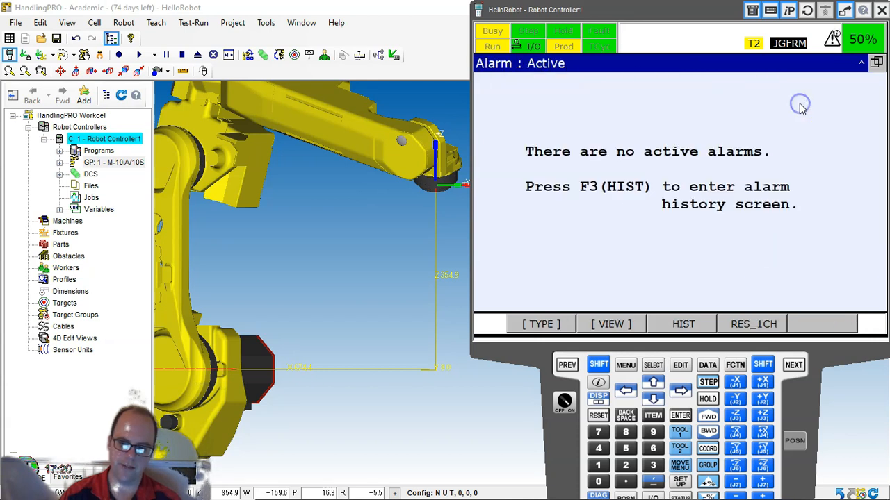
click(625, 365)
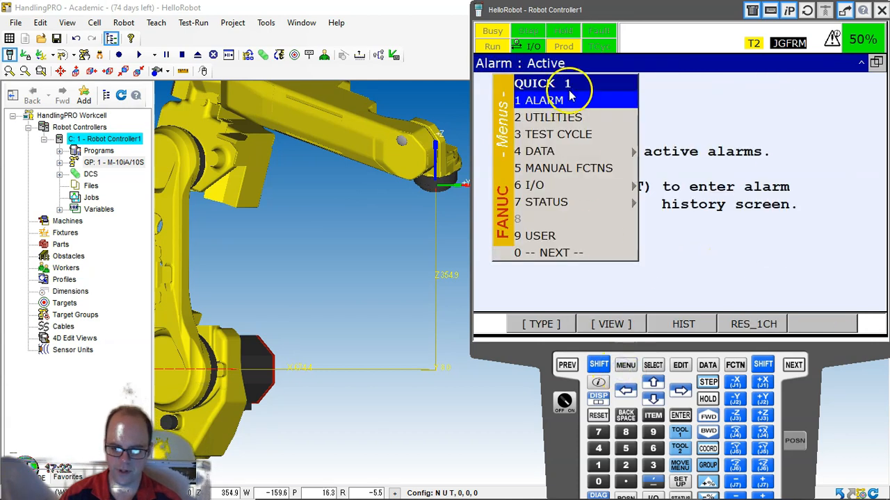
click(549, 253)
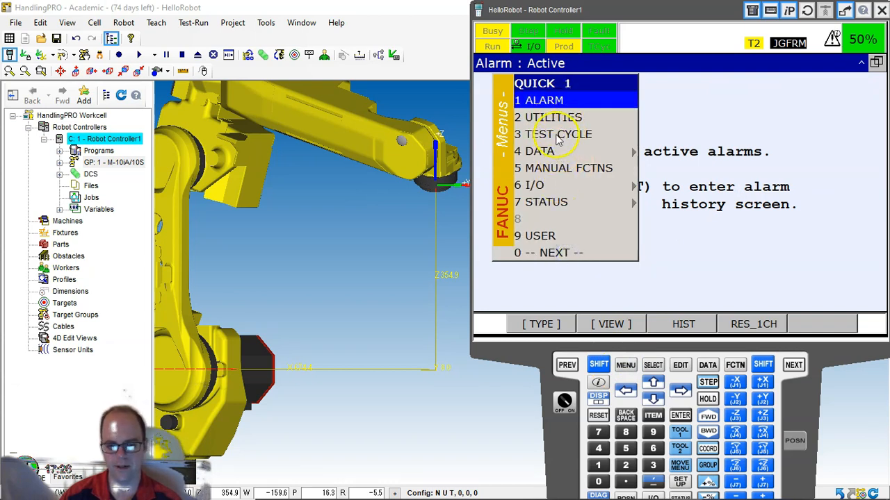
mouse_move(570, 163)
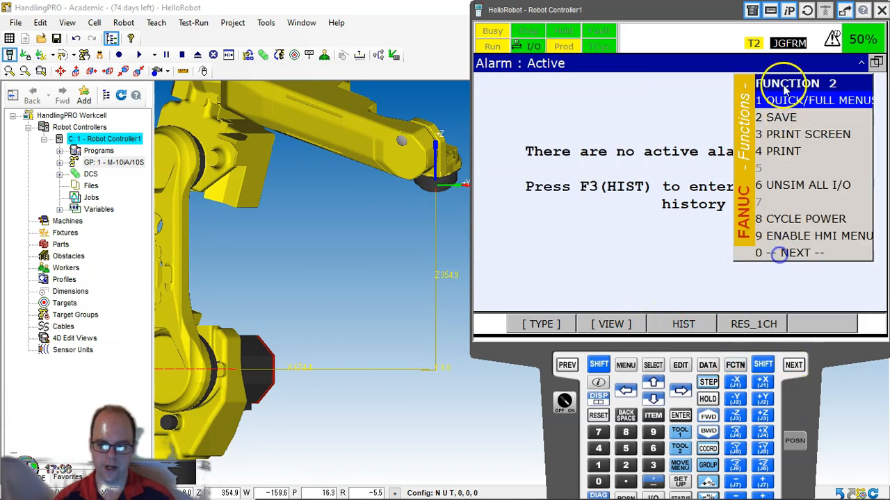
Toggle back to full menus, press MENU and page forward to MENU 2
click(624, 365)
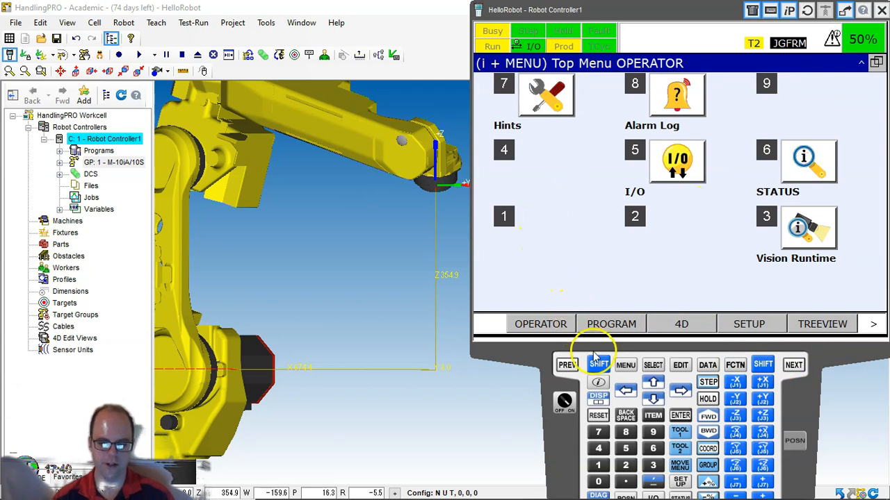
click(624, 364)
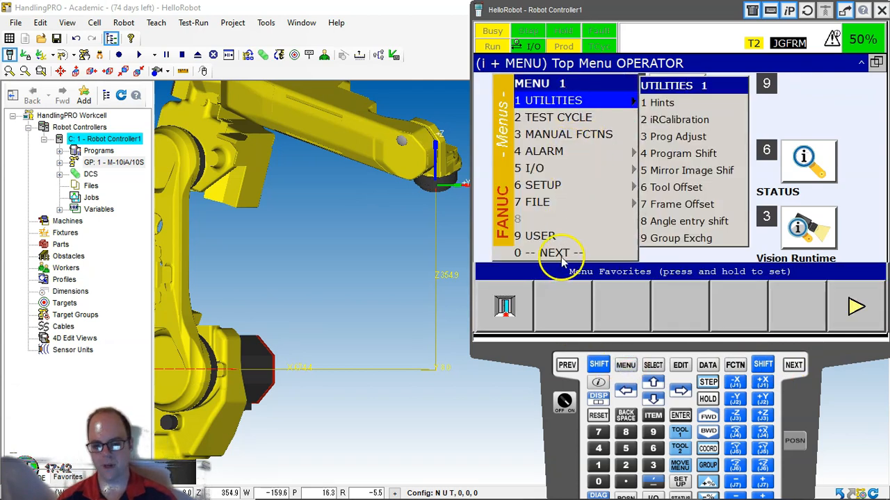
click(554, 252)
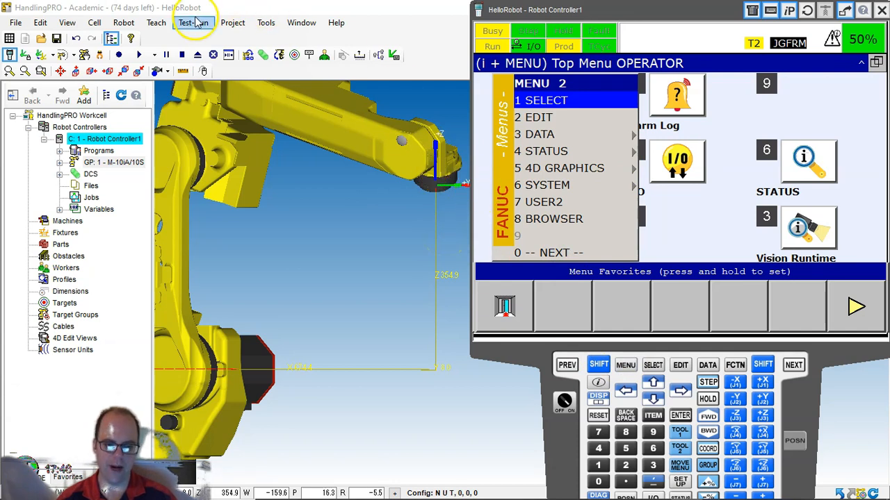
mouse_move(495, 240)
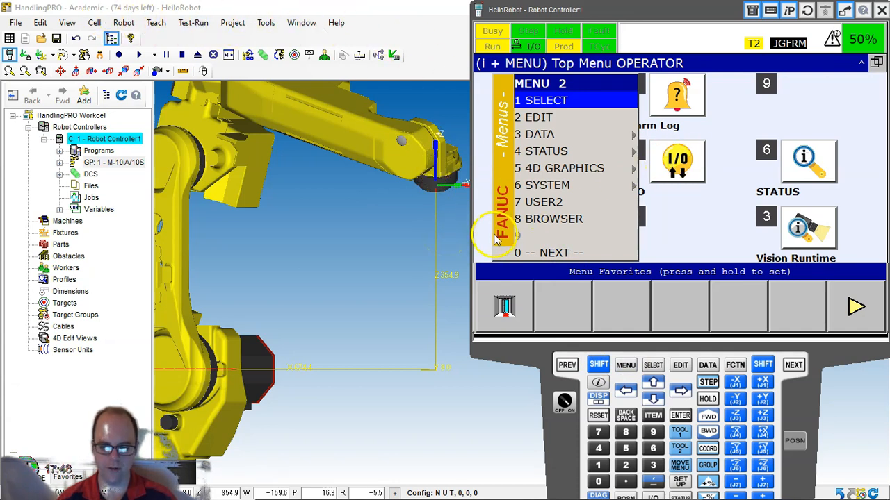